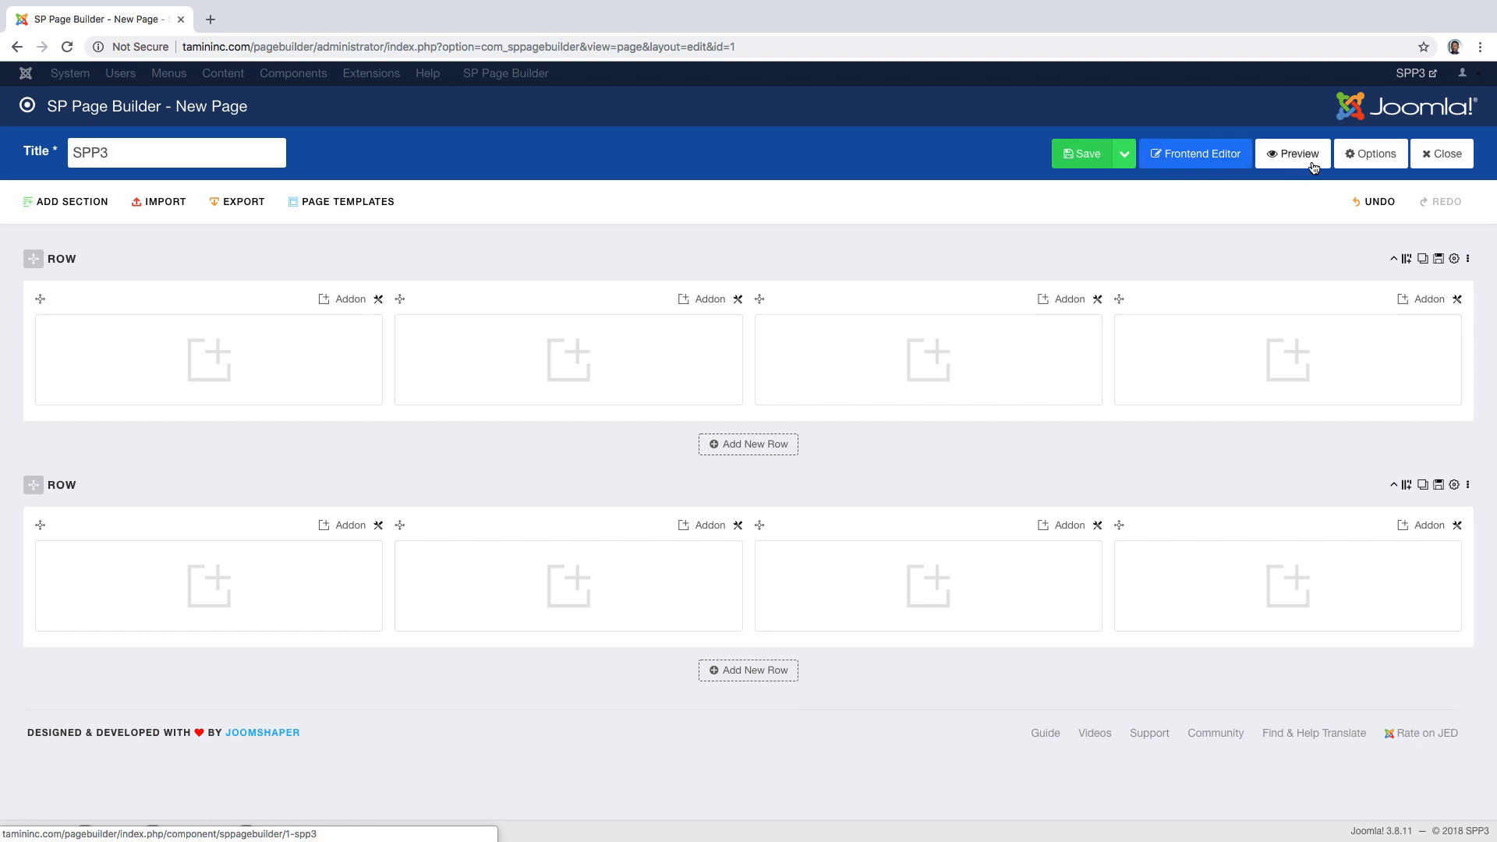
pyautogui.moveTo(1308, 166)
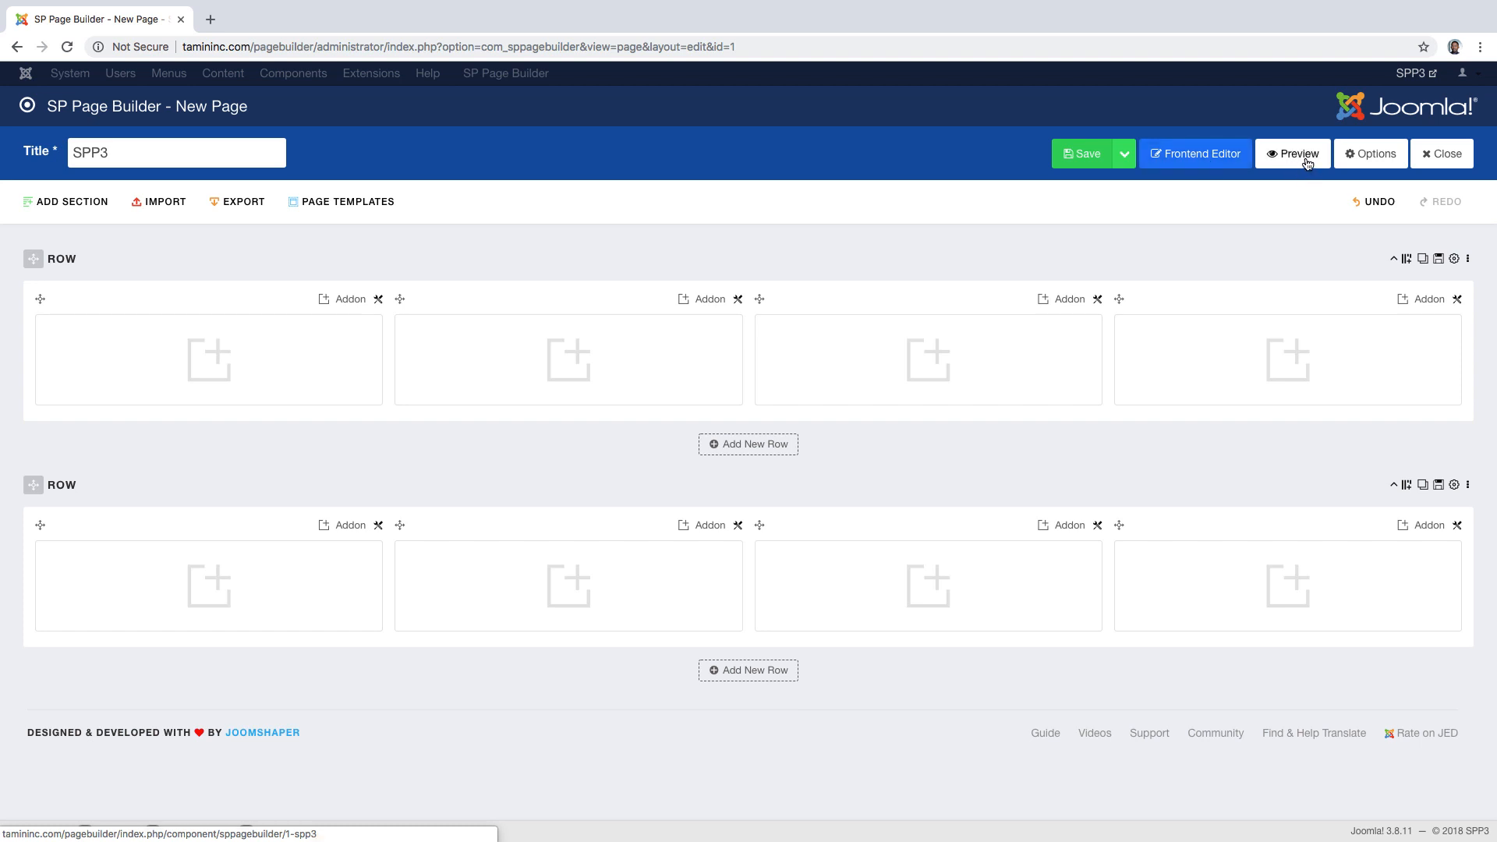
# Preview the SPP3 page on the live site in a new browser tab
pyautogui.click(1293, 155)
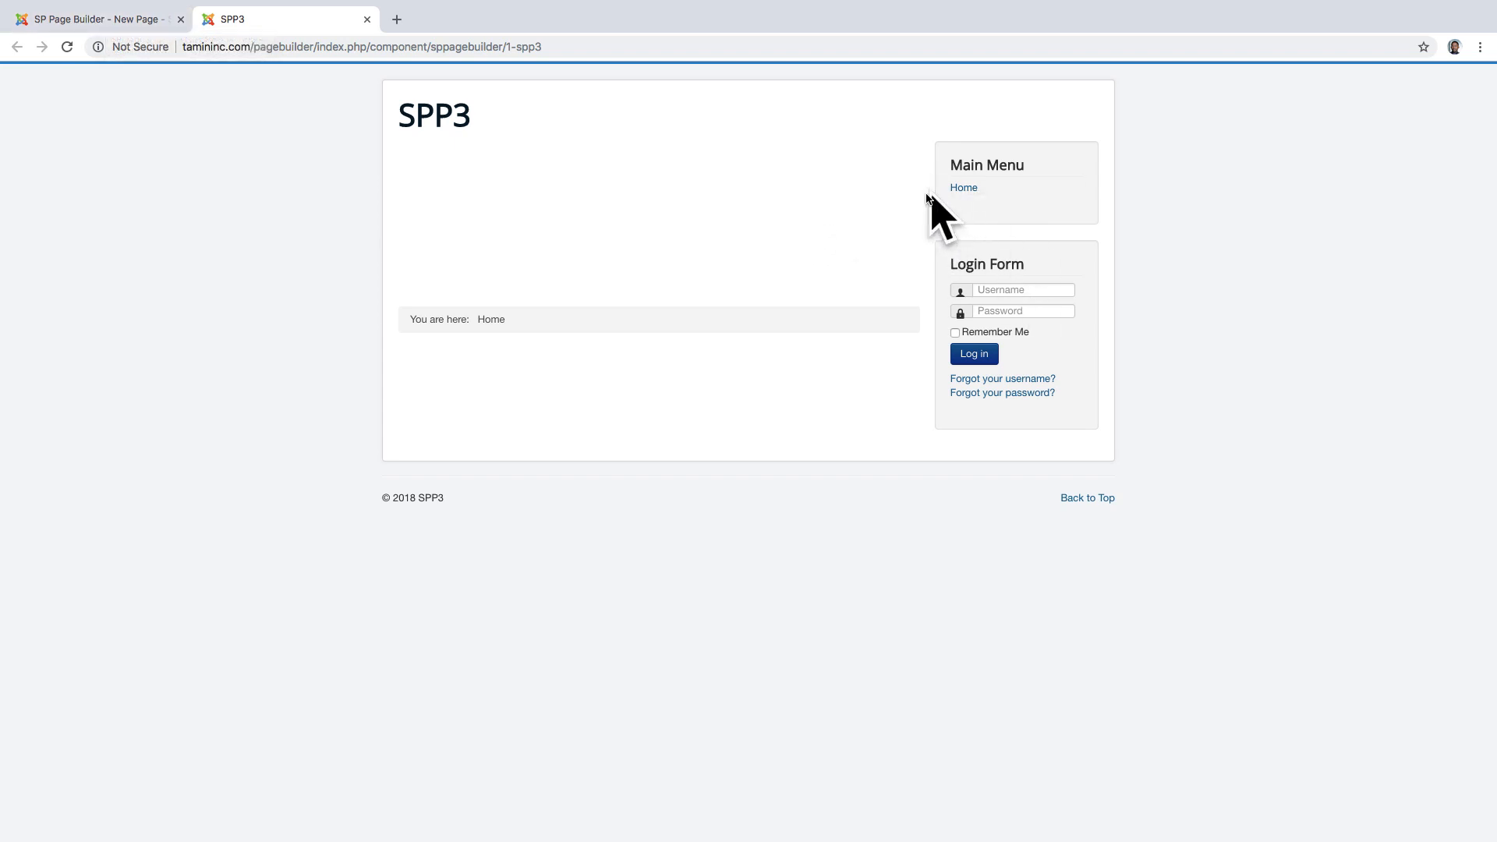
pyautogui.moveTo(443, 241)
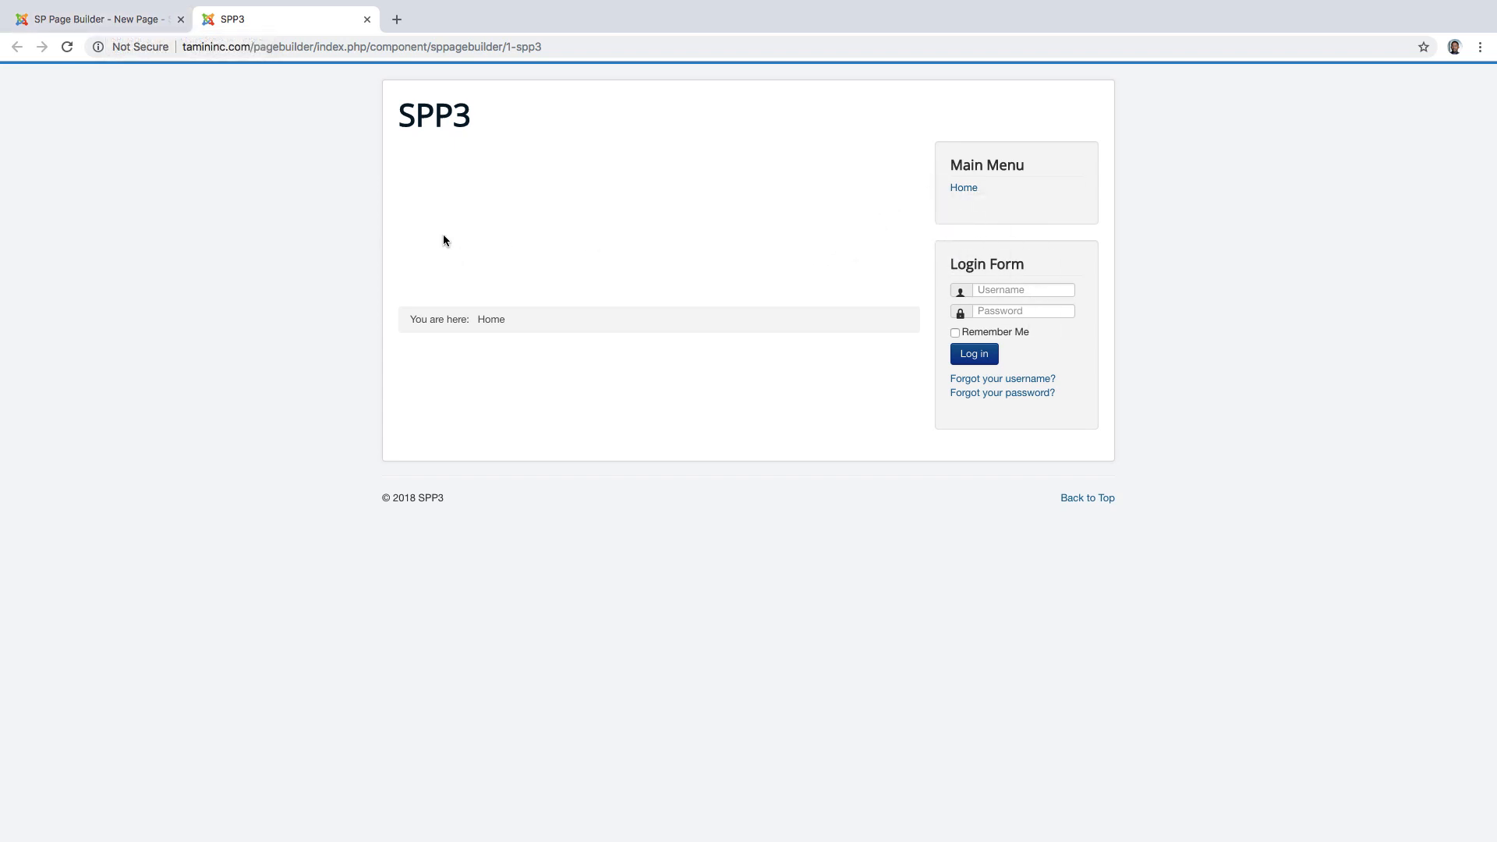
pyautogui.moveTo(535, 225)
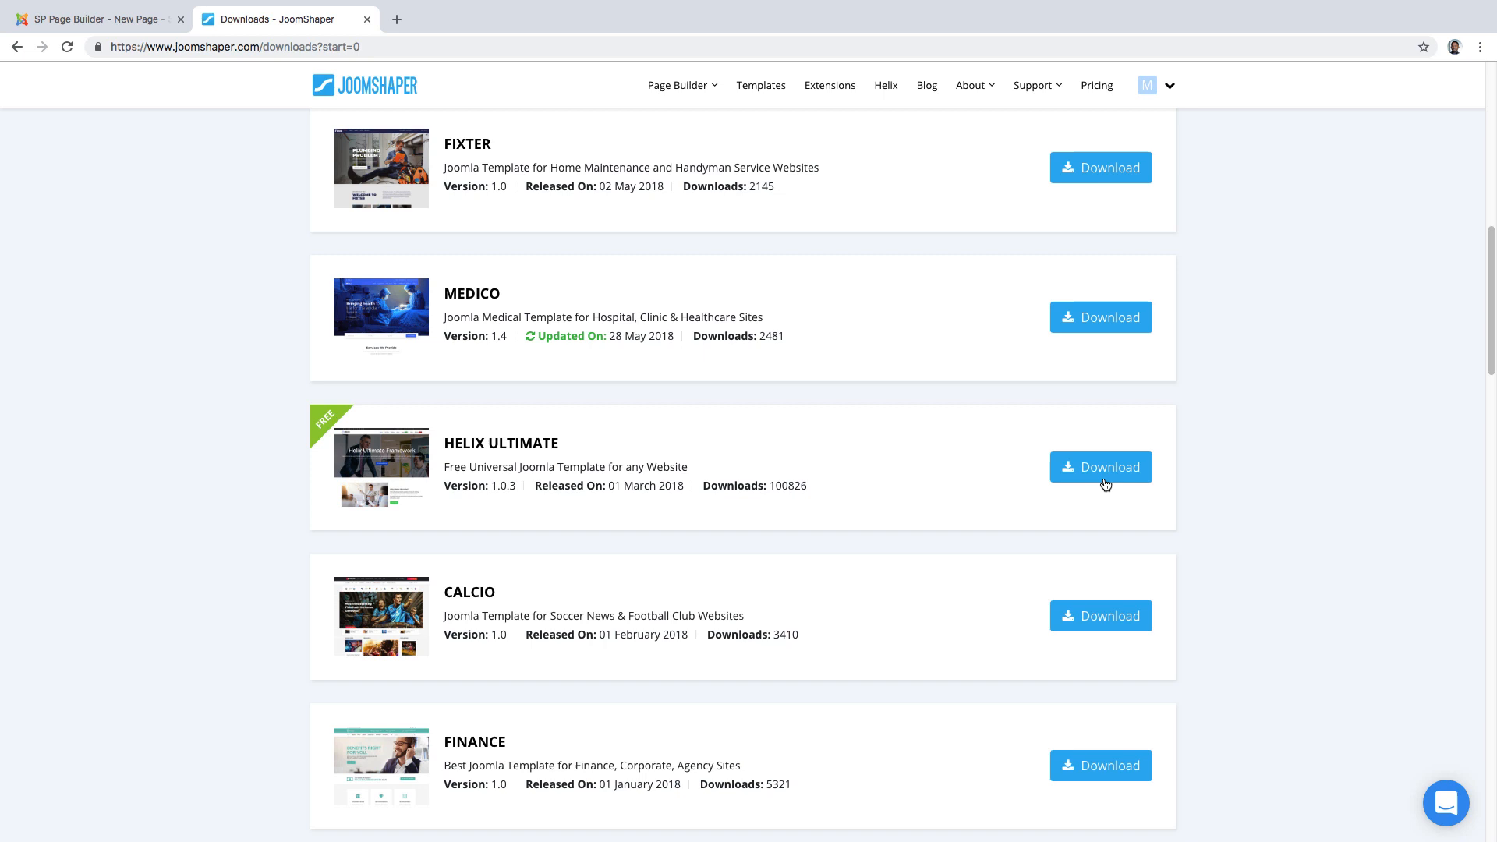
# Open the Helix Ultimate download page on JoomShaper, then return to the SPP3 editor tab
pyautogui.click(1100, 466)
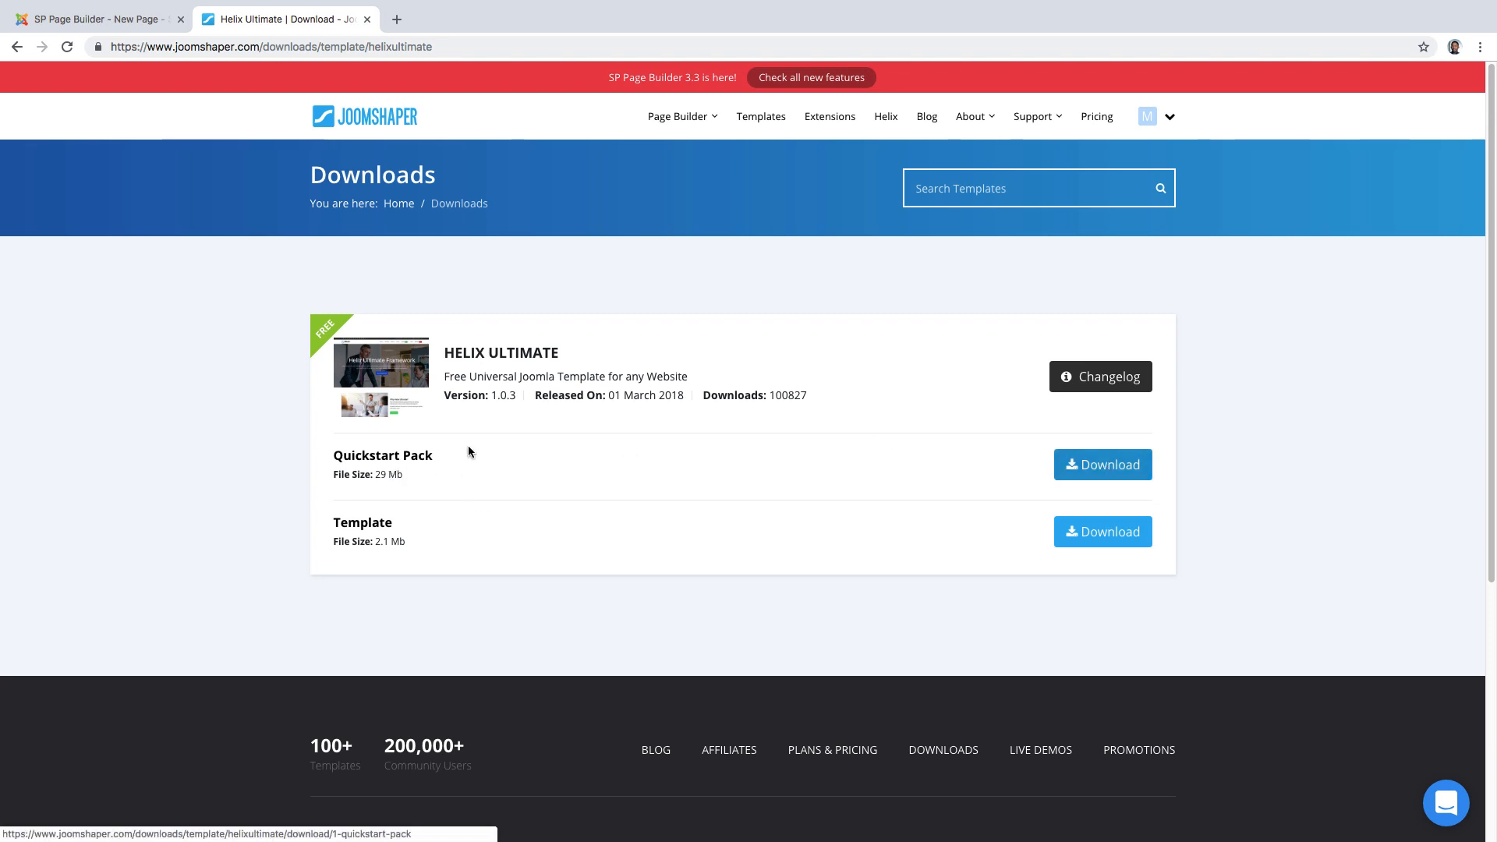
pyautogui.moveTo(440, 380)
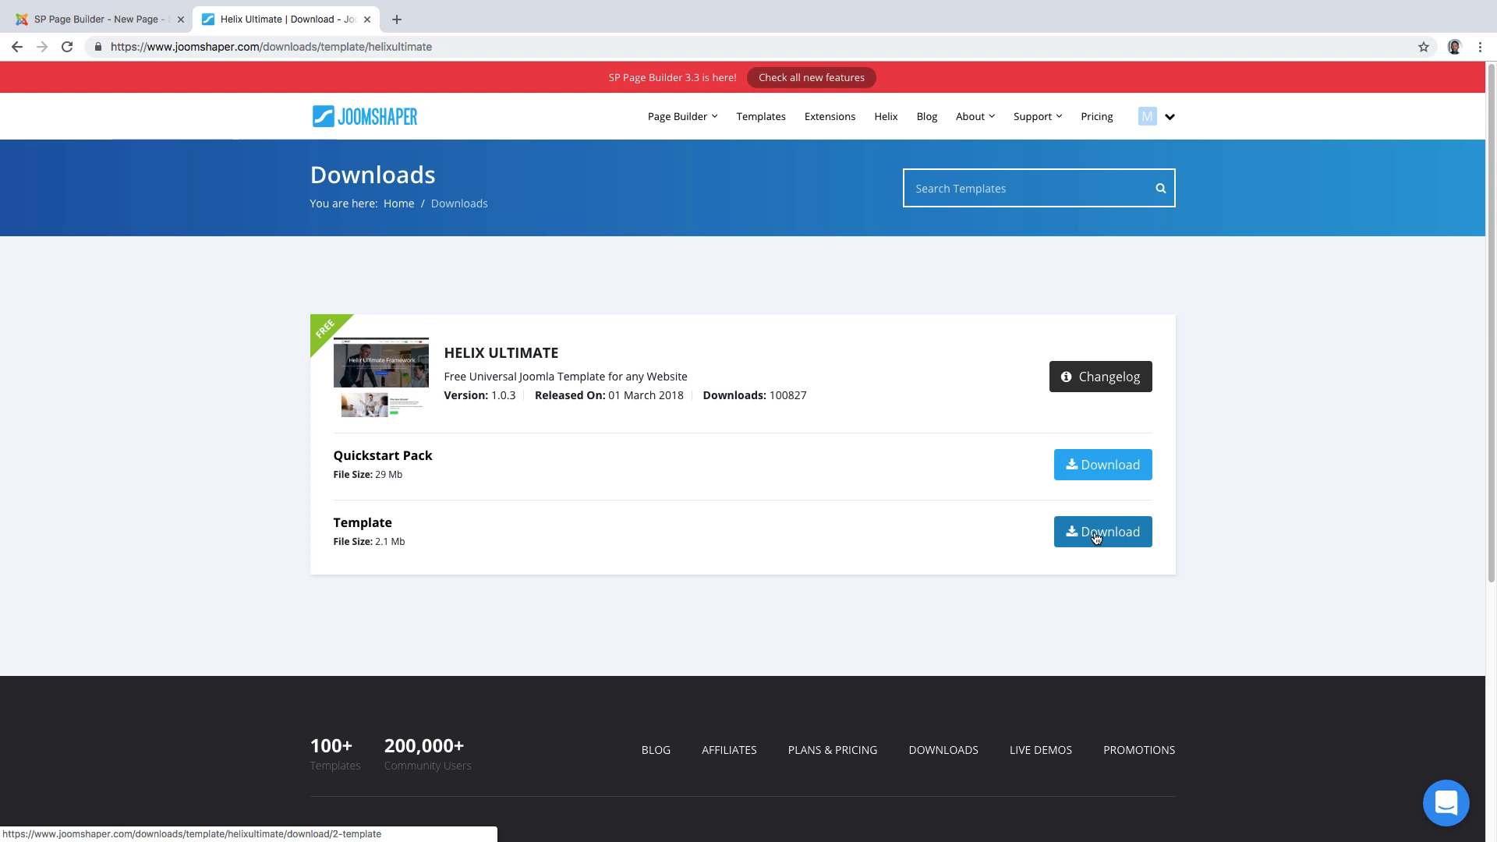
pyautogui.moveTo(627, 493)
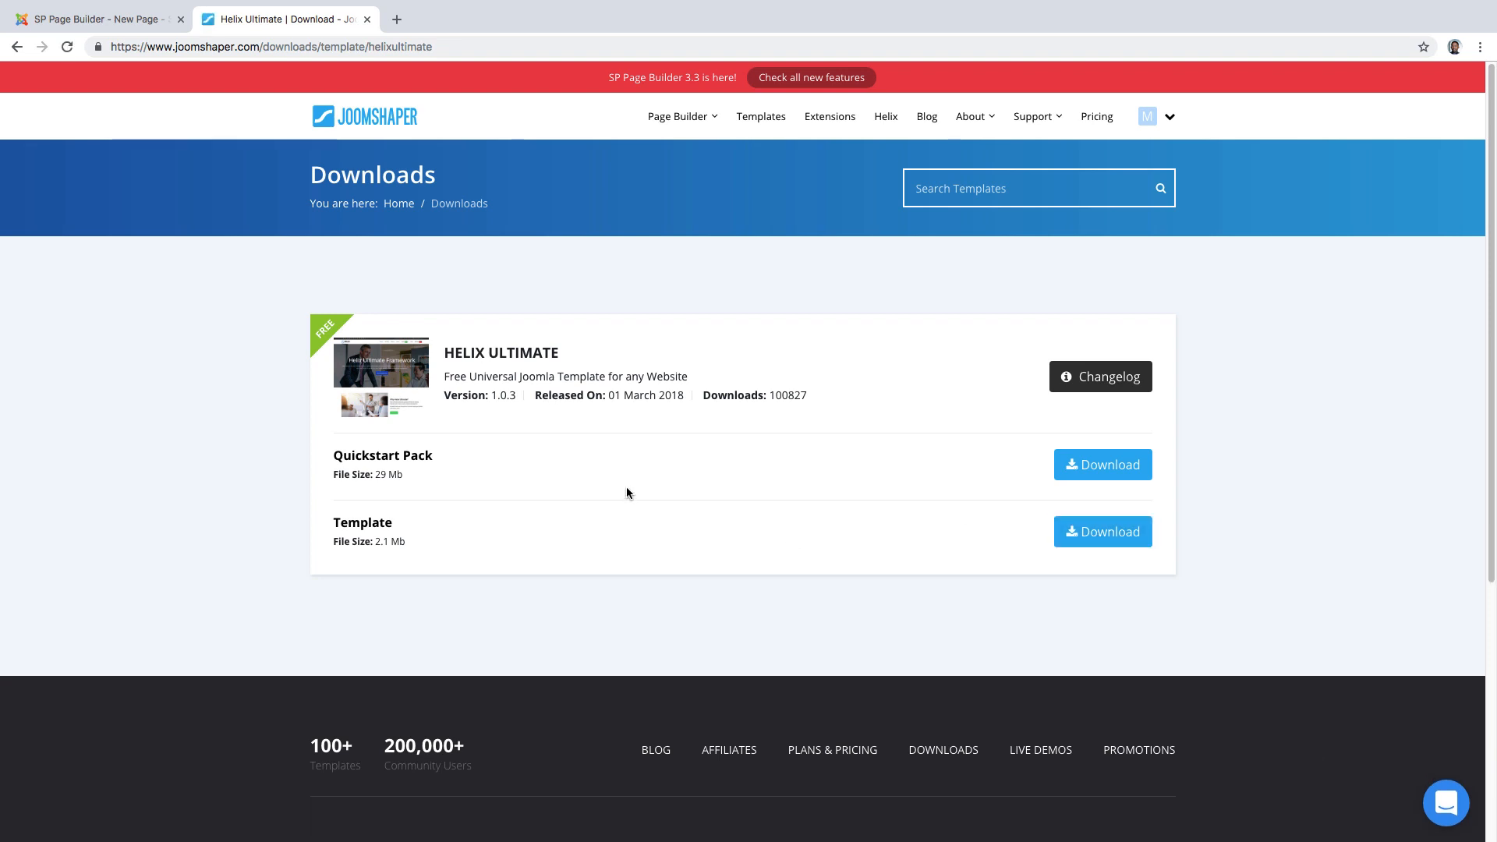
pyautogui.click(95, 19)
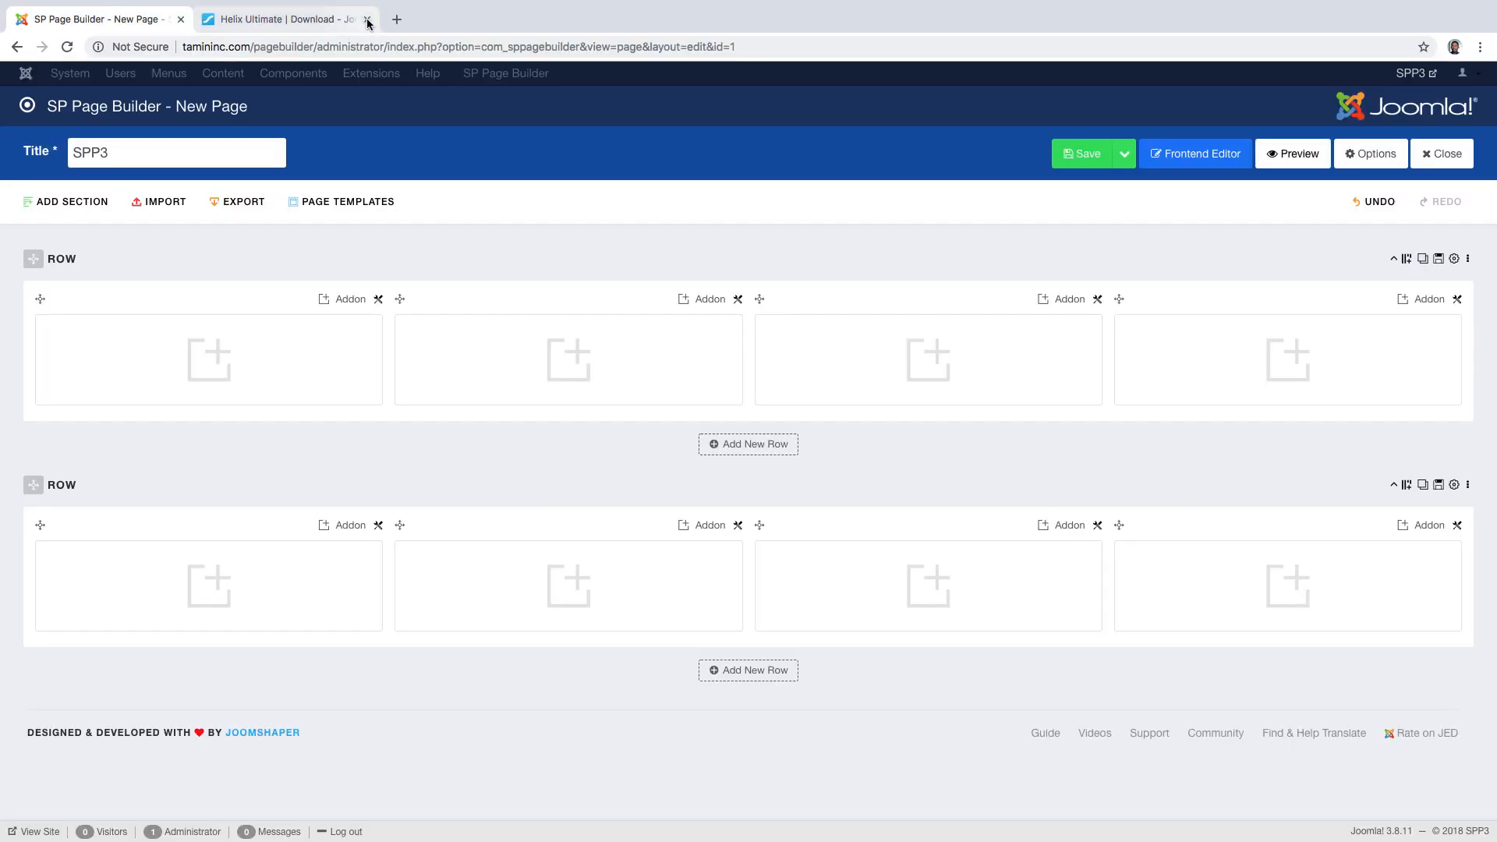
# Install the Helix Ultimate blank template zip via Extensions > Manage > Install, Upload Package File
pyautogui.click(367, 18)
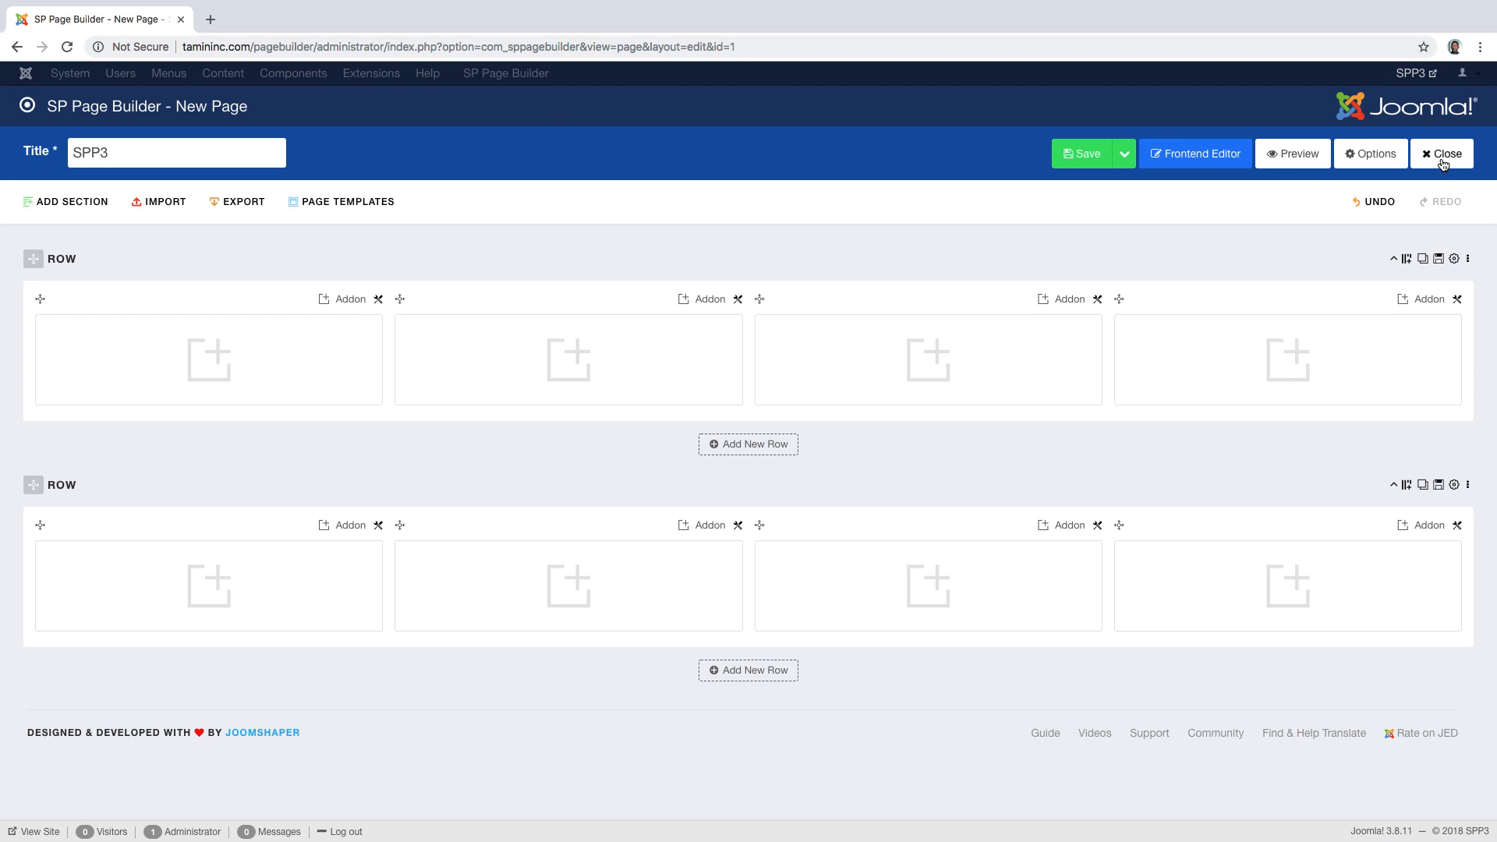
pyautogui.click(1441, 154)
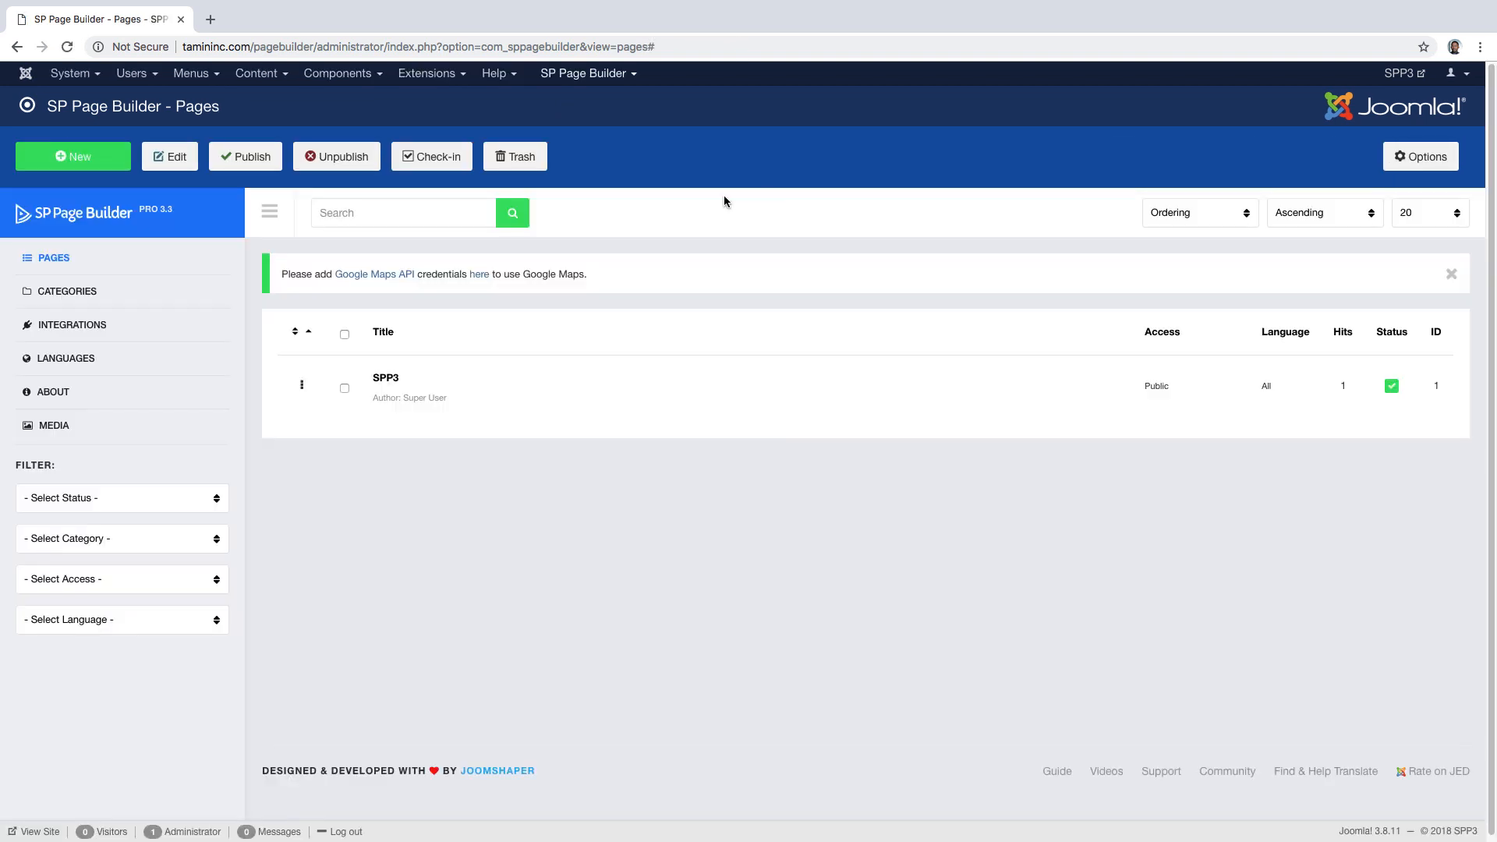
pyautogui.click(428, 73)
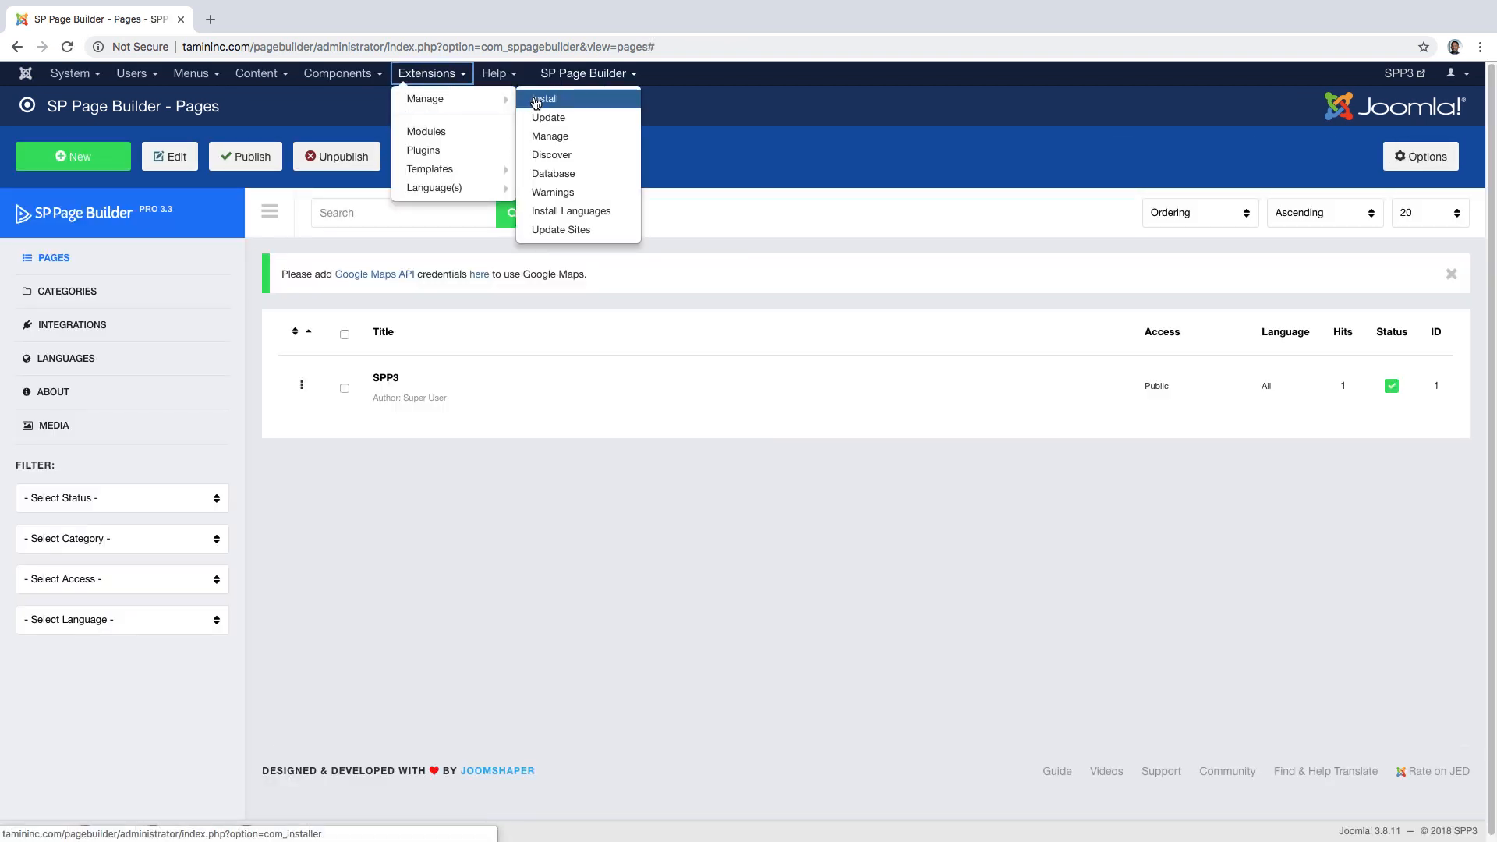
pyautogui.click(543, 98)
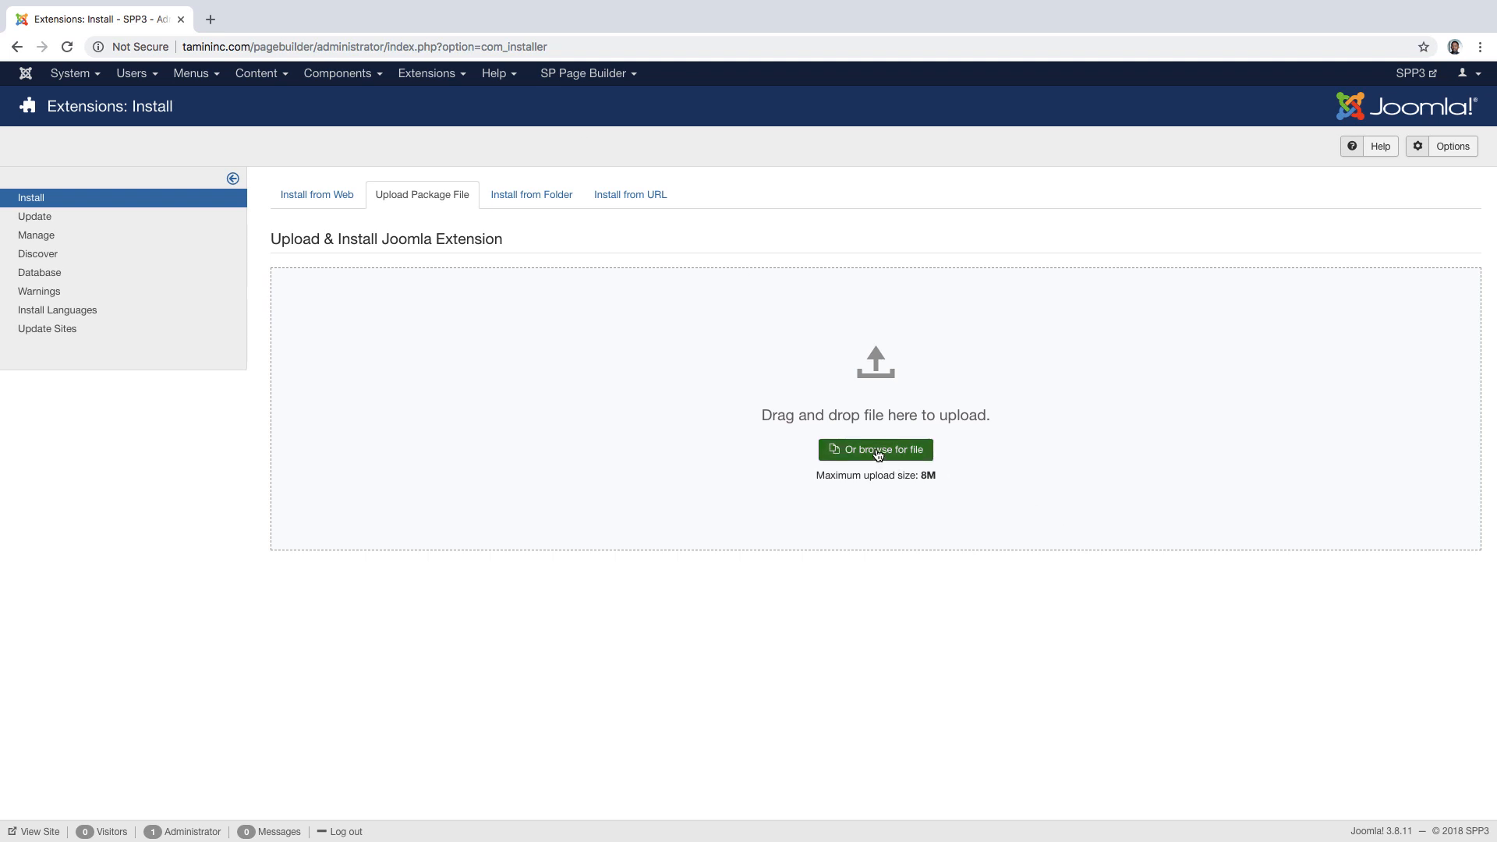
pyautogui.click(875, 449)
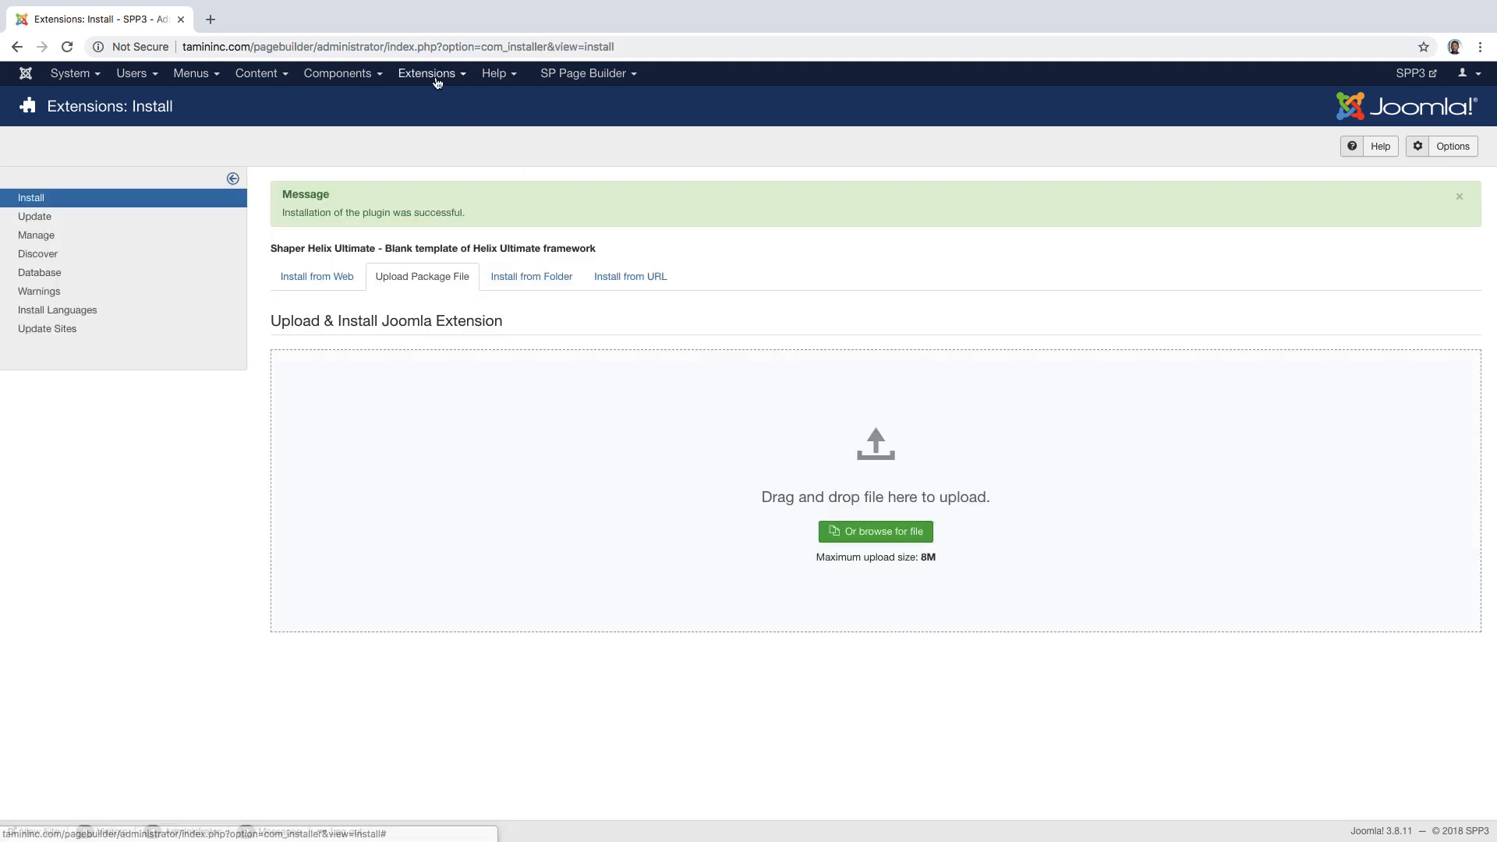
# View the template styles list and check the site's current home page in a new tab
pyautogui.click(427, 74)
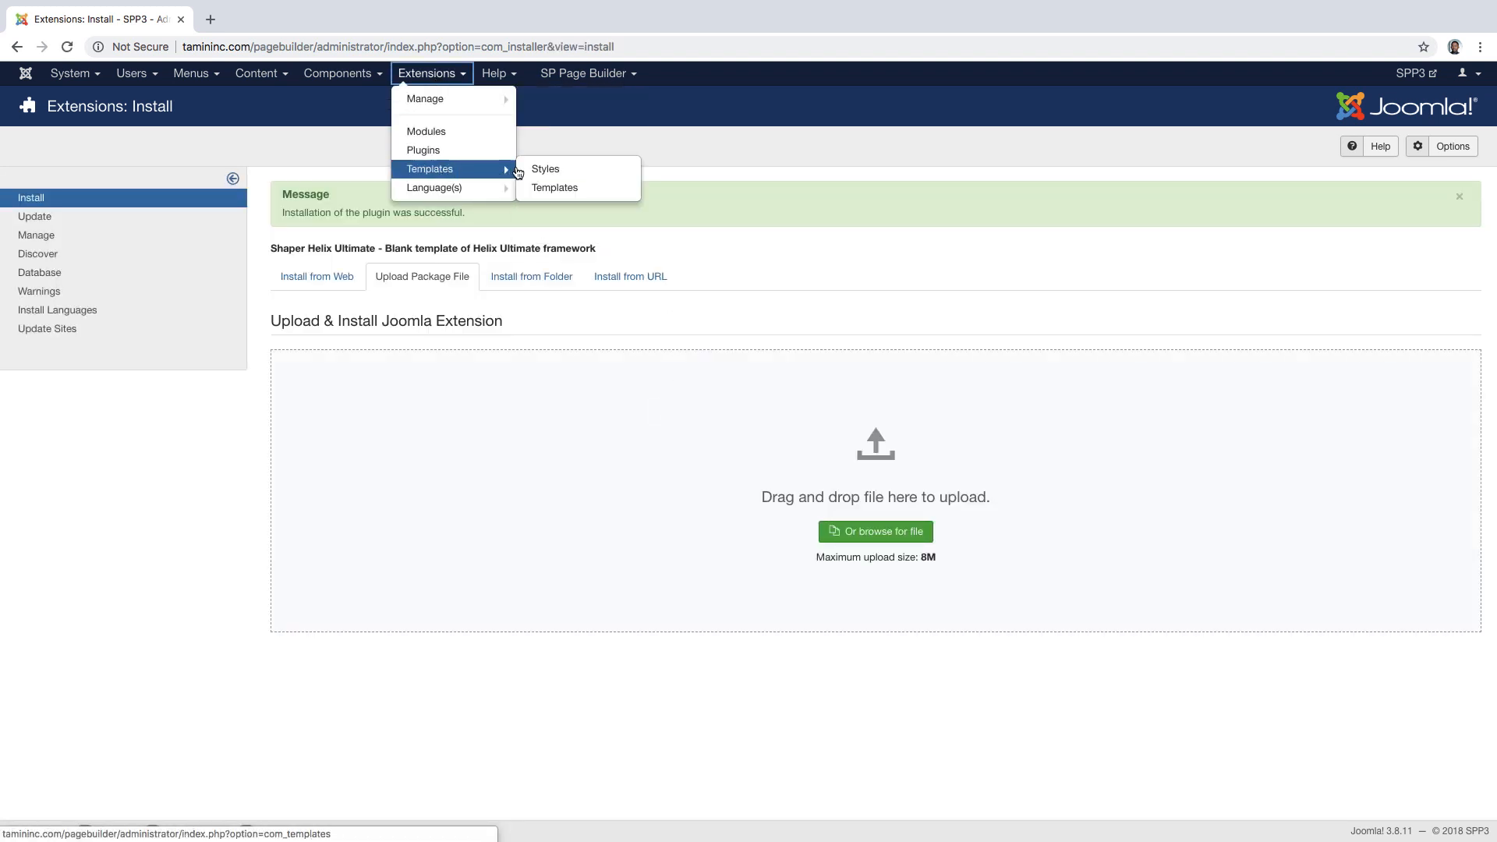
pyautogui.click(546, 169)
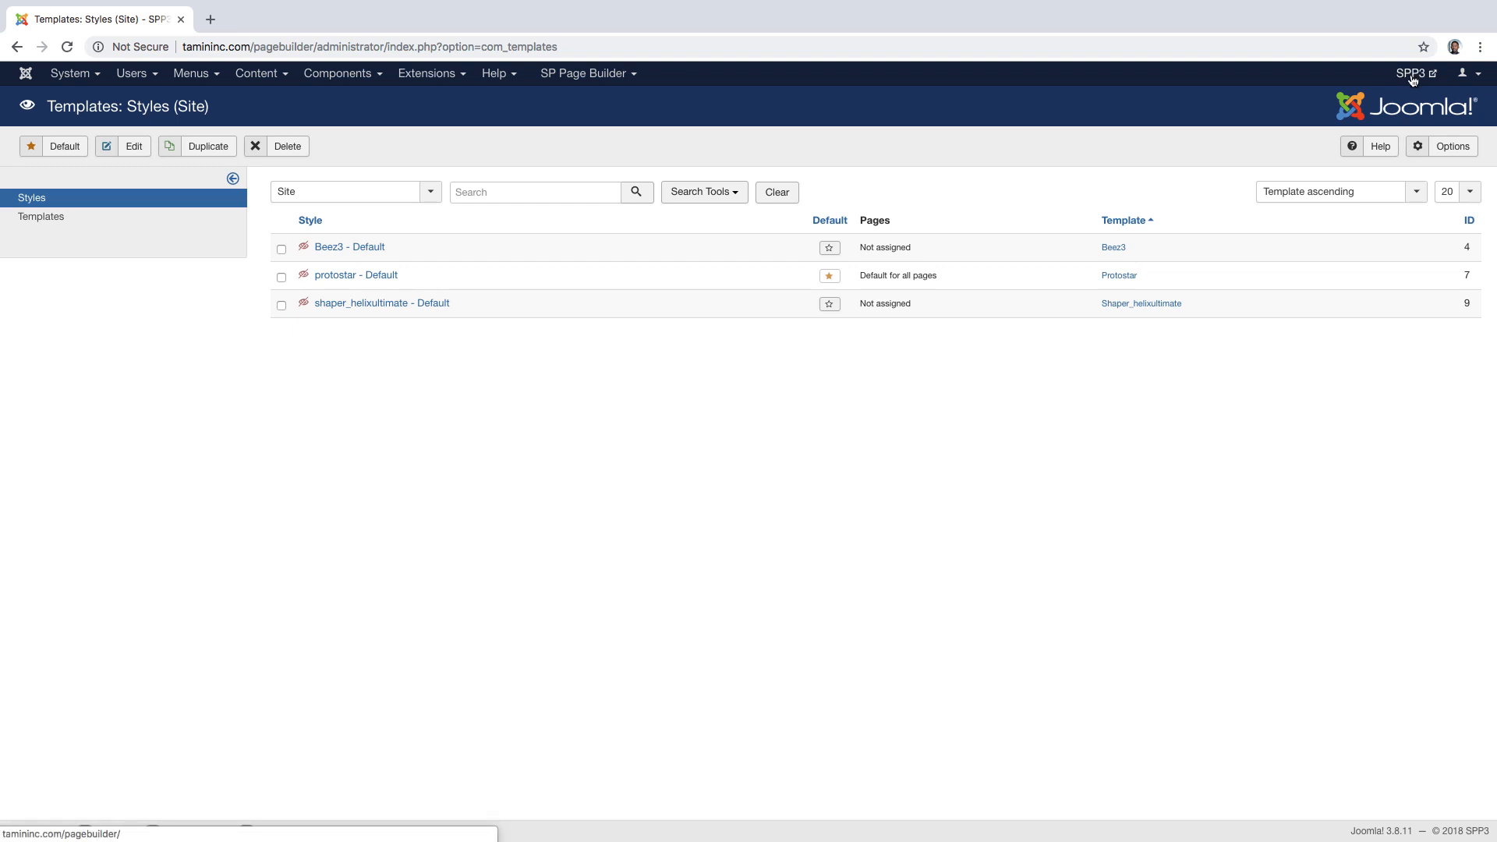
pyautogui.click(1411, 74)
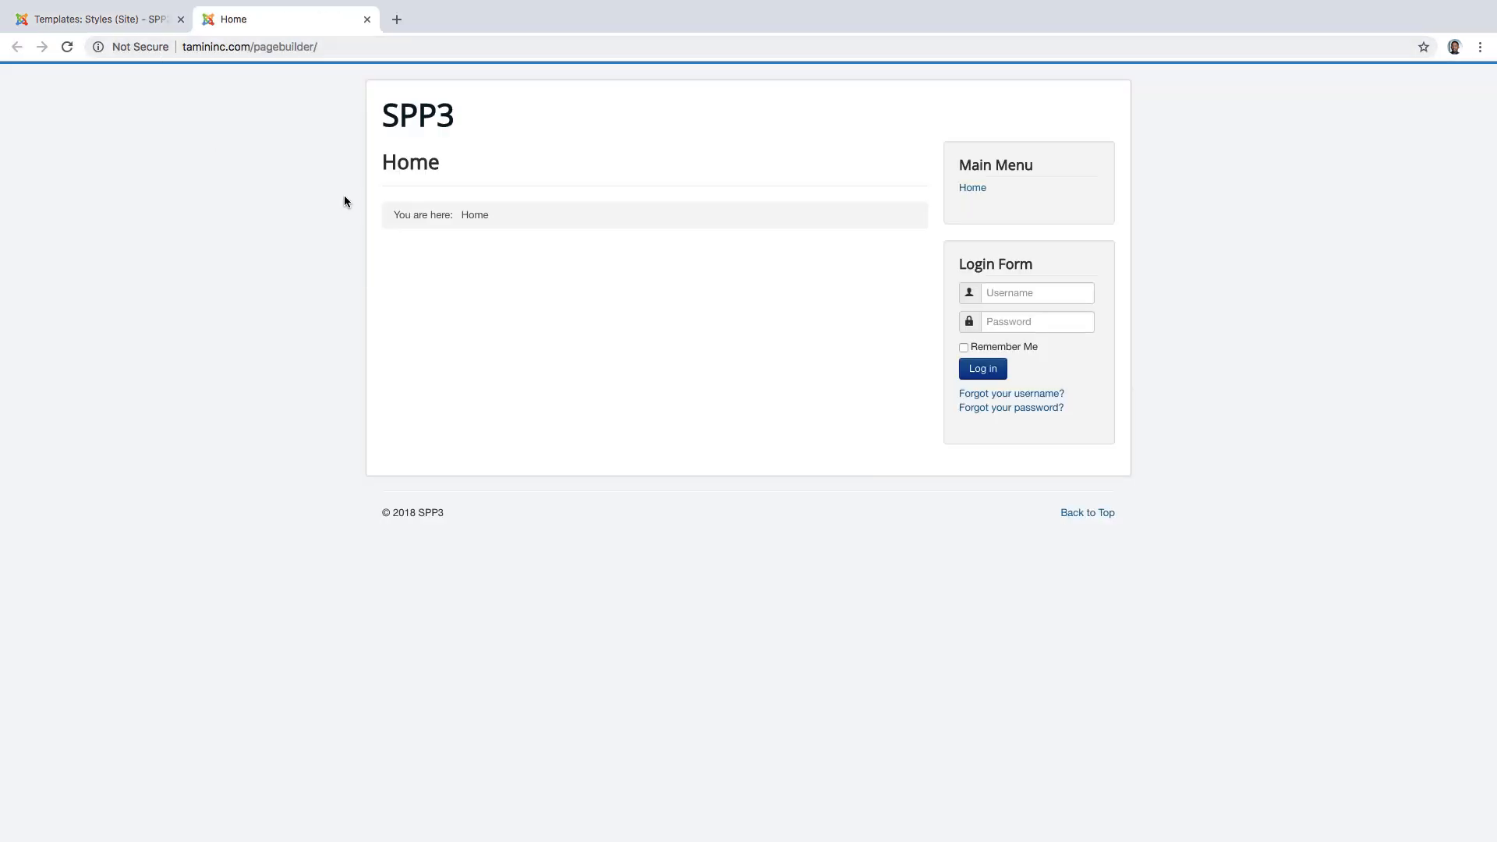
pyautogui.moveTo(622, 300)
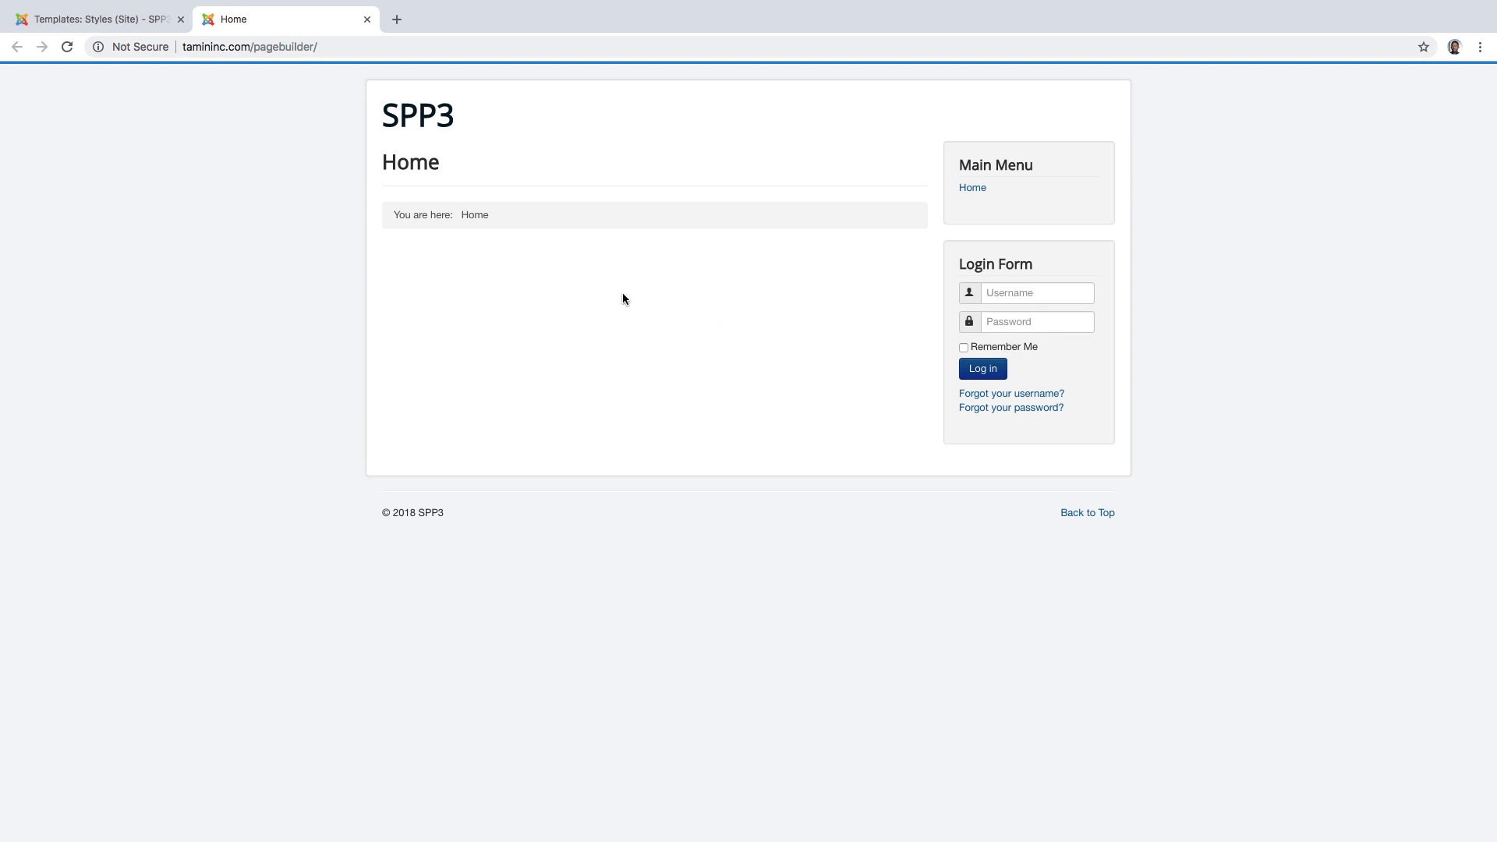
pyautogui.click(95, 18)
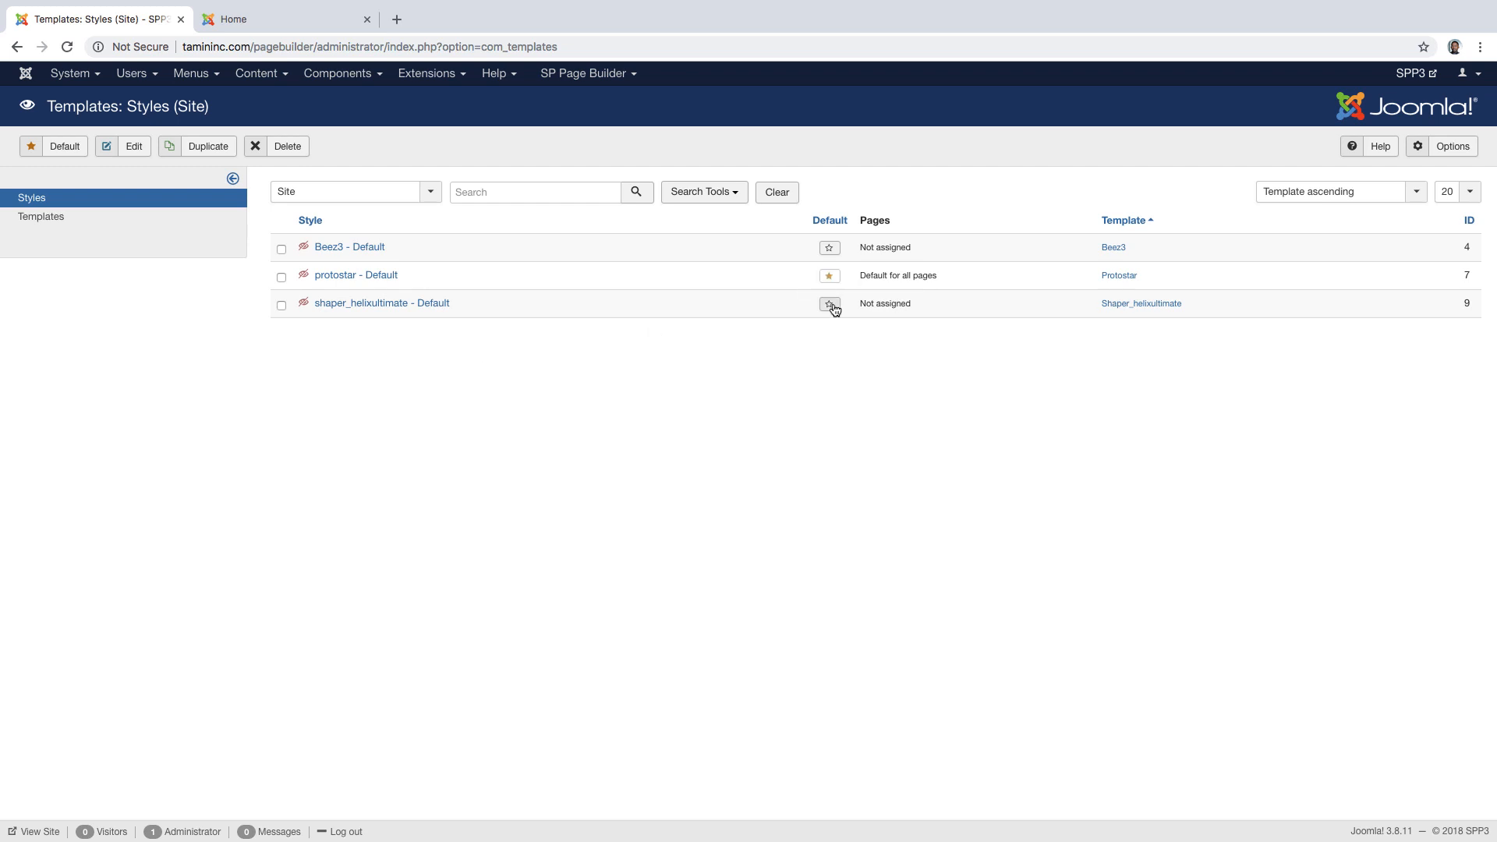
# Make shaper_helixultimate the default site style and reload the home page to confirm it
pyautogui.click(828, 304)
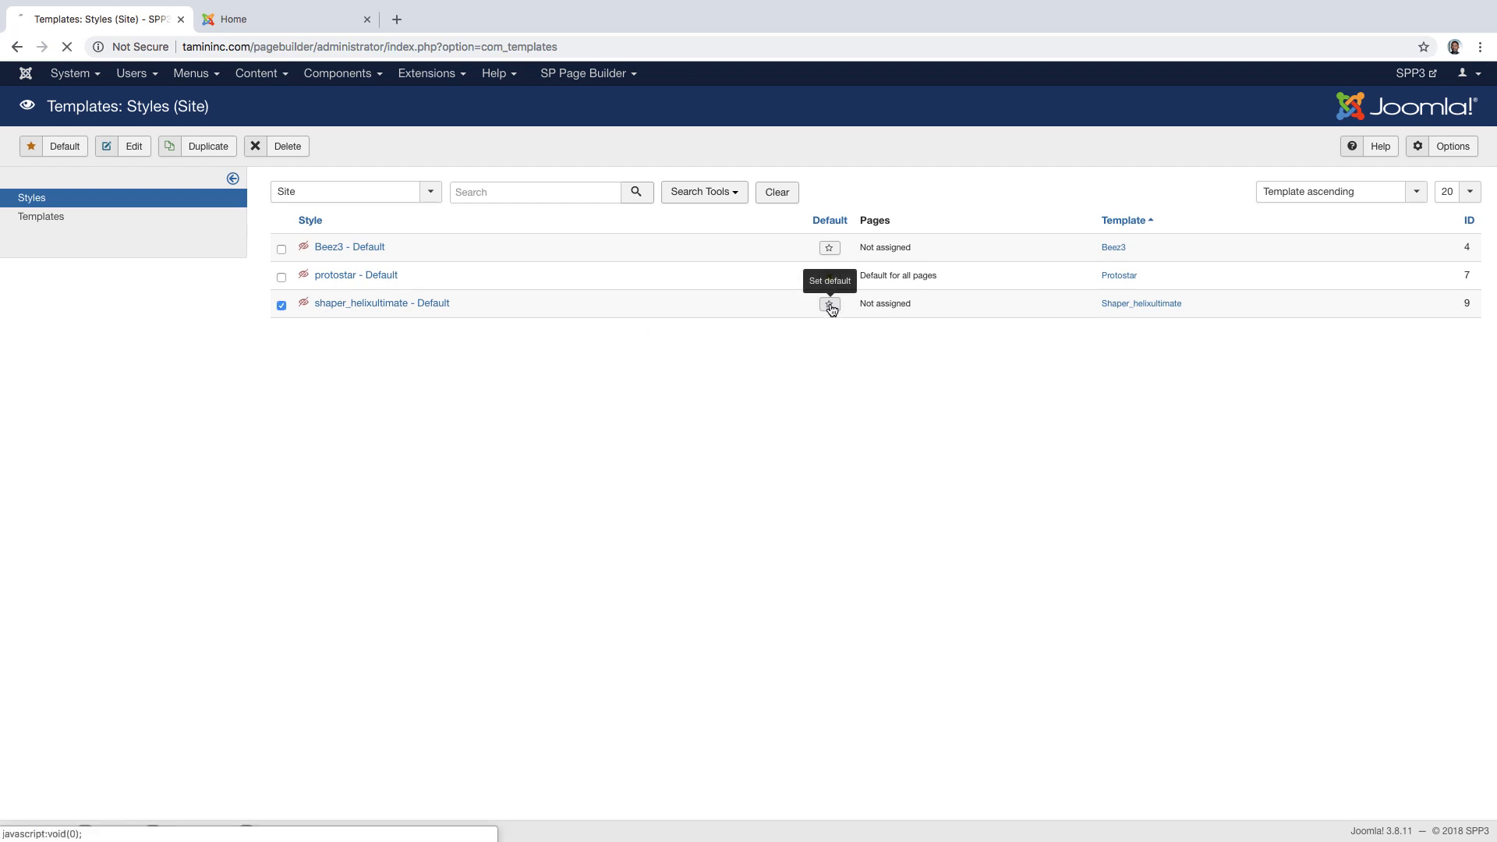
pyautogui.click(828, 304)
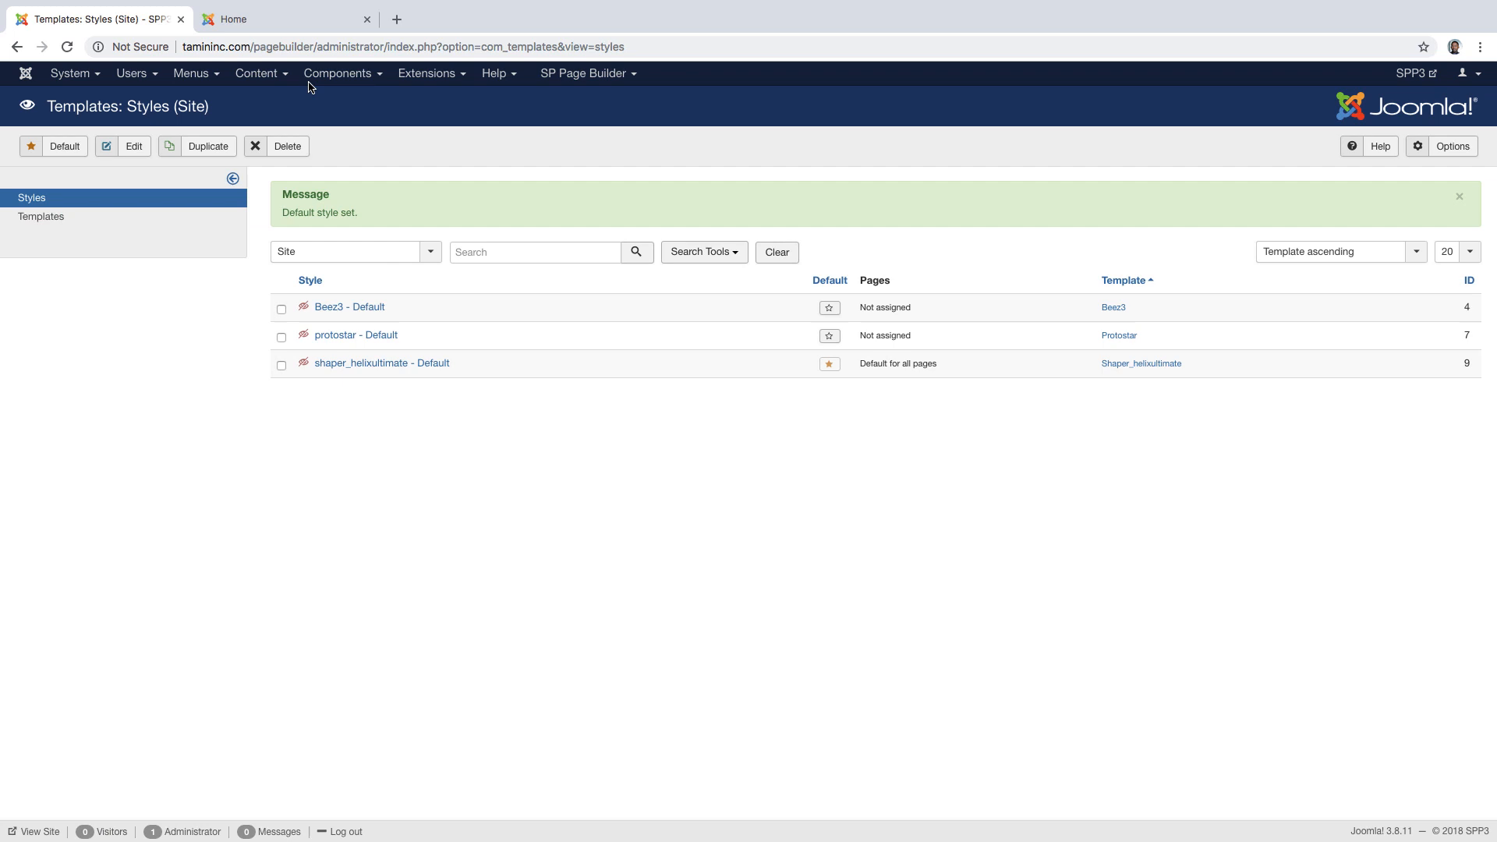
pyautogui.click(283, 19)
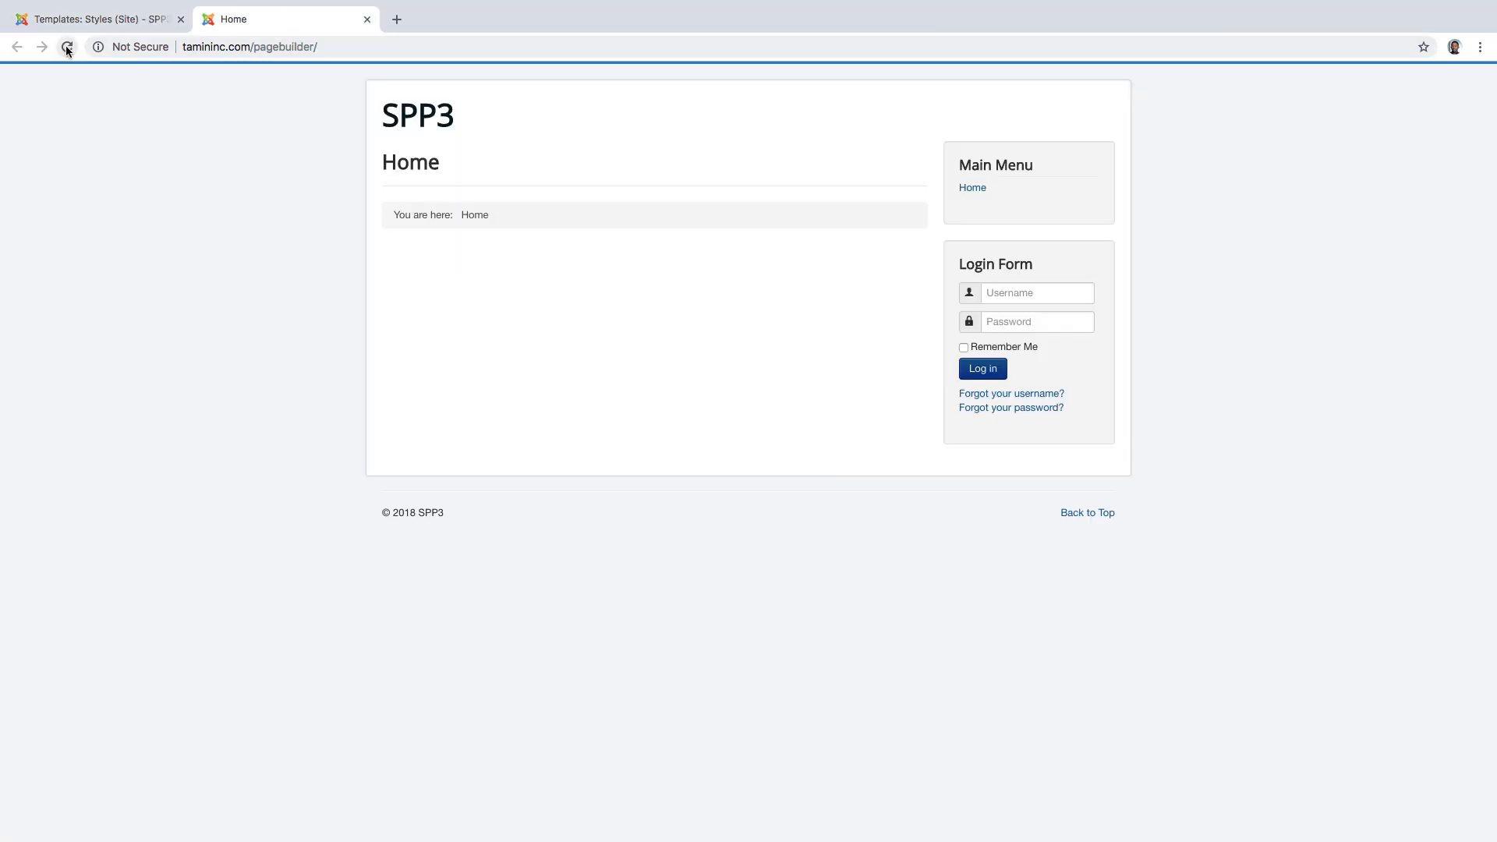
pyautogui.click(66, 47)
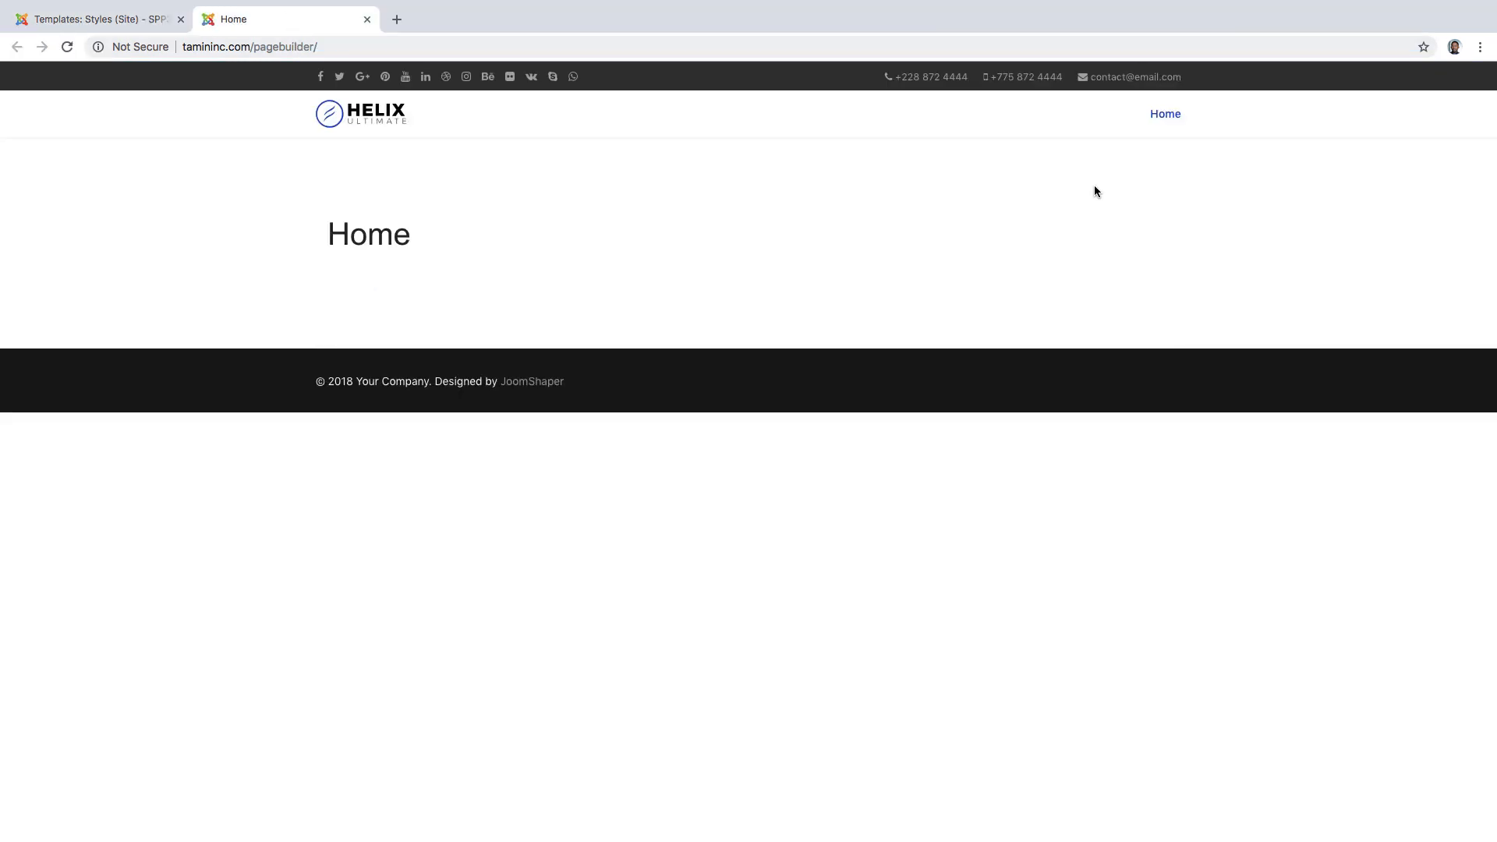
pyautogui.moveTo(388, 204)
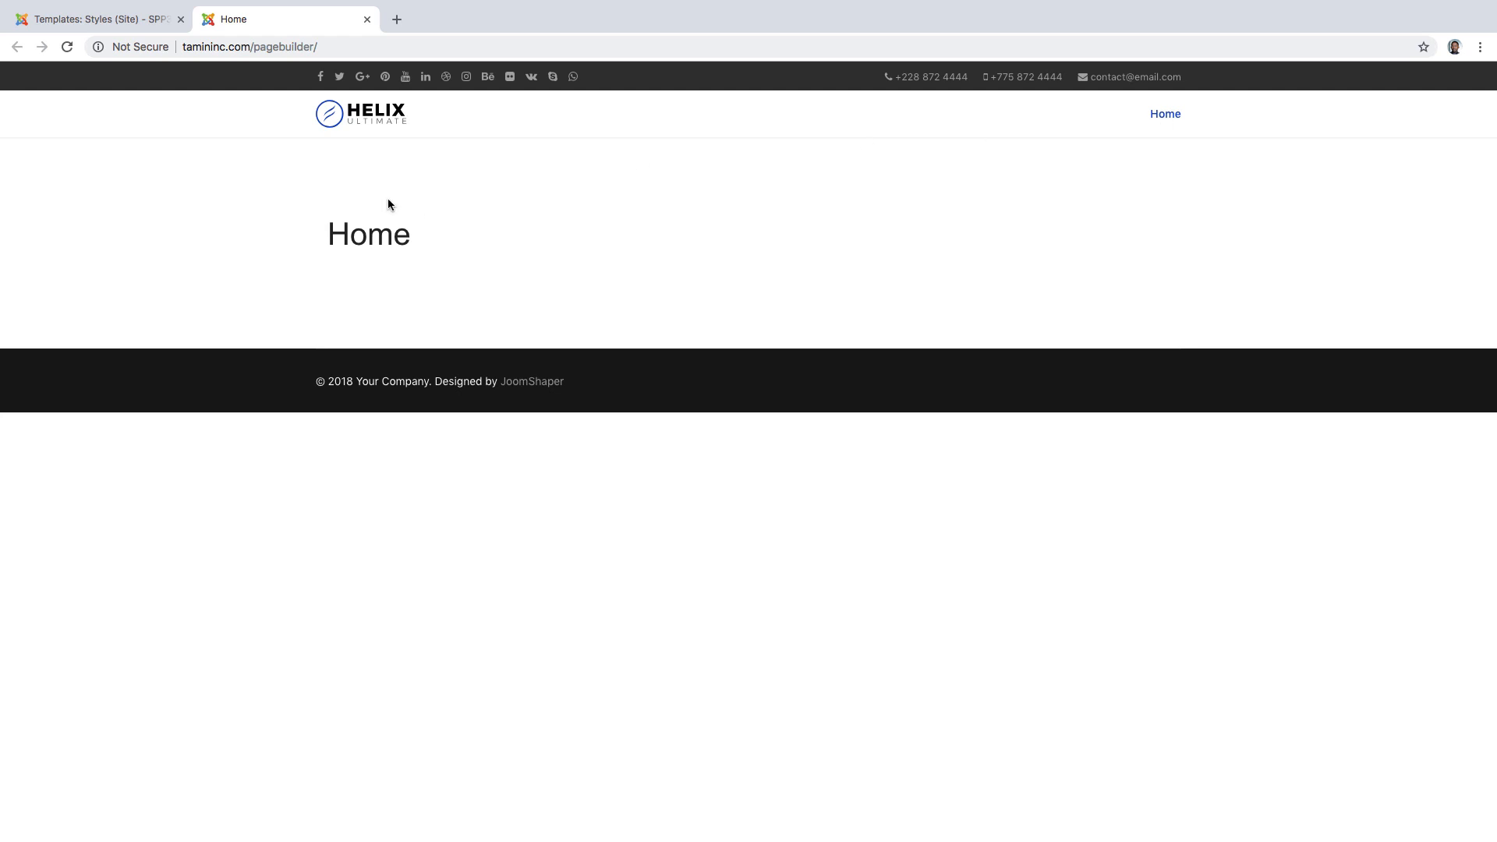
pyautogui.click(100, 19)
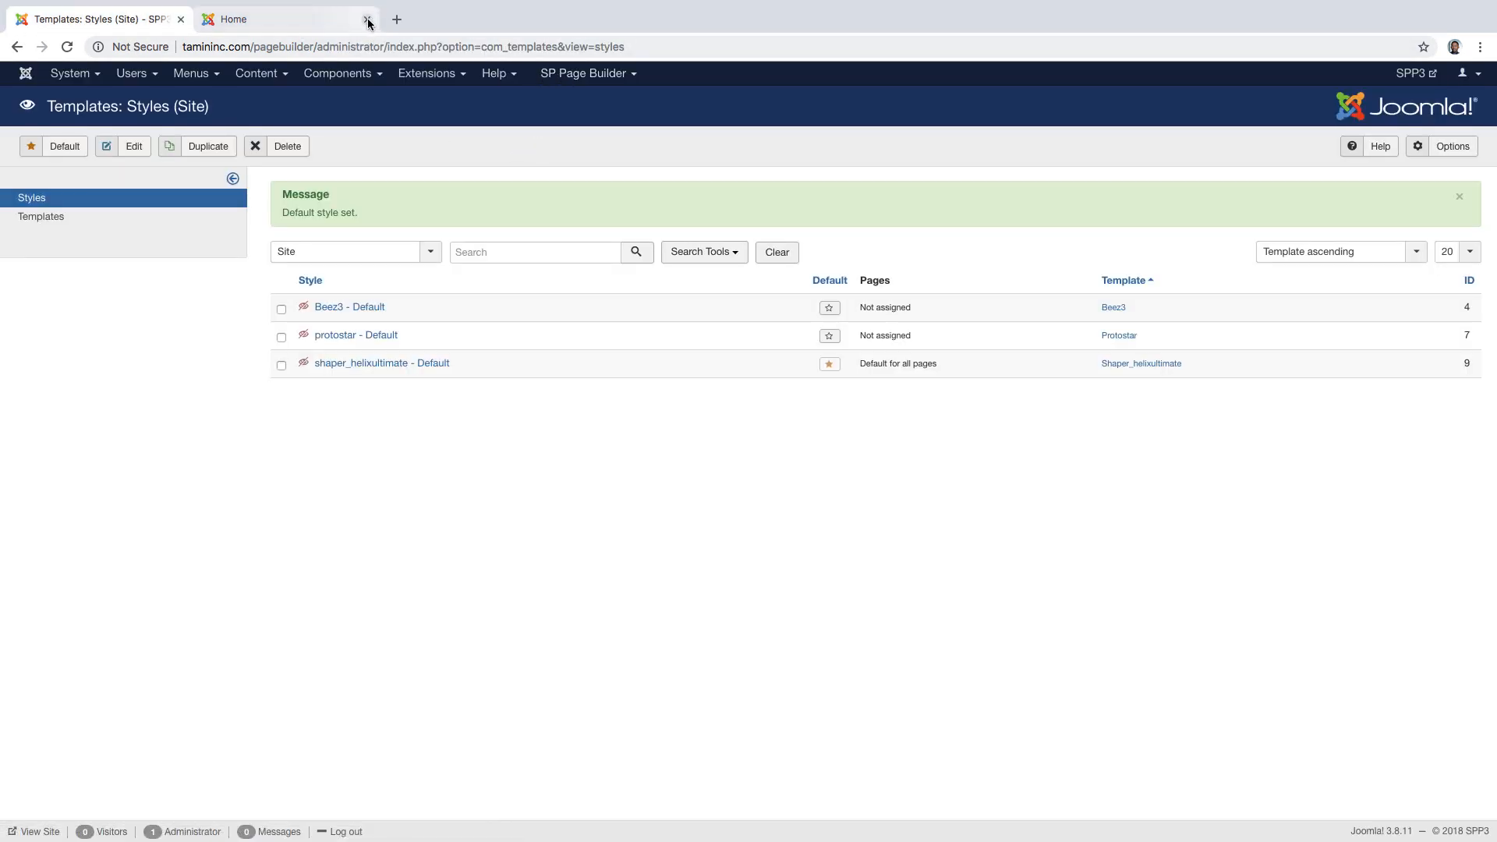
# Close the site preview and open SPP3 in the frontend editor from the SP Page Builder pages list
pyautogui.click(368, 19)
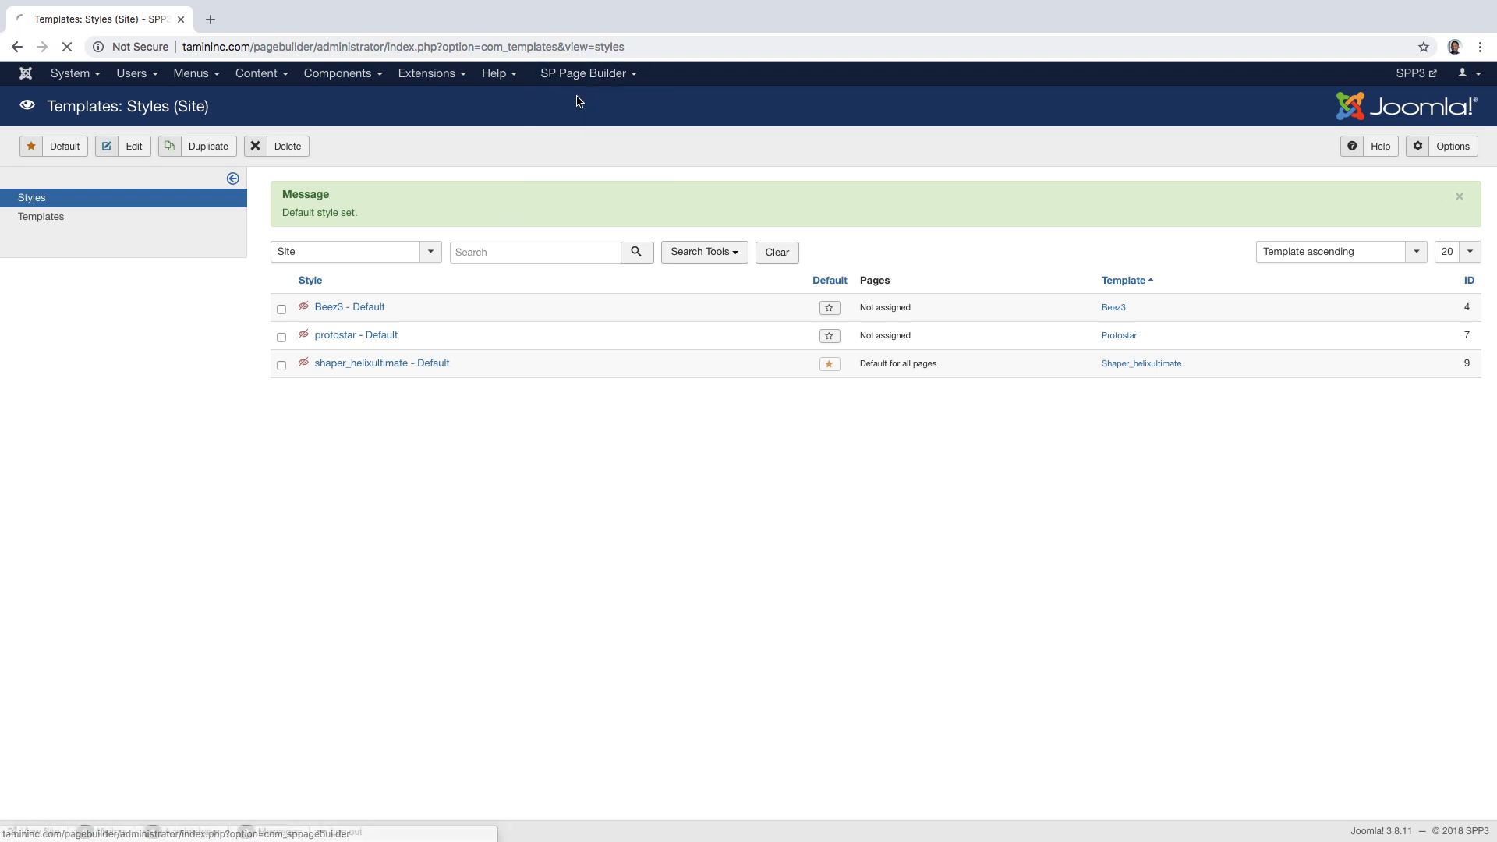
pyautogui.click(583, 74)
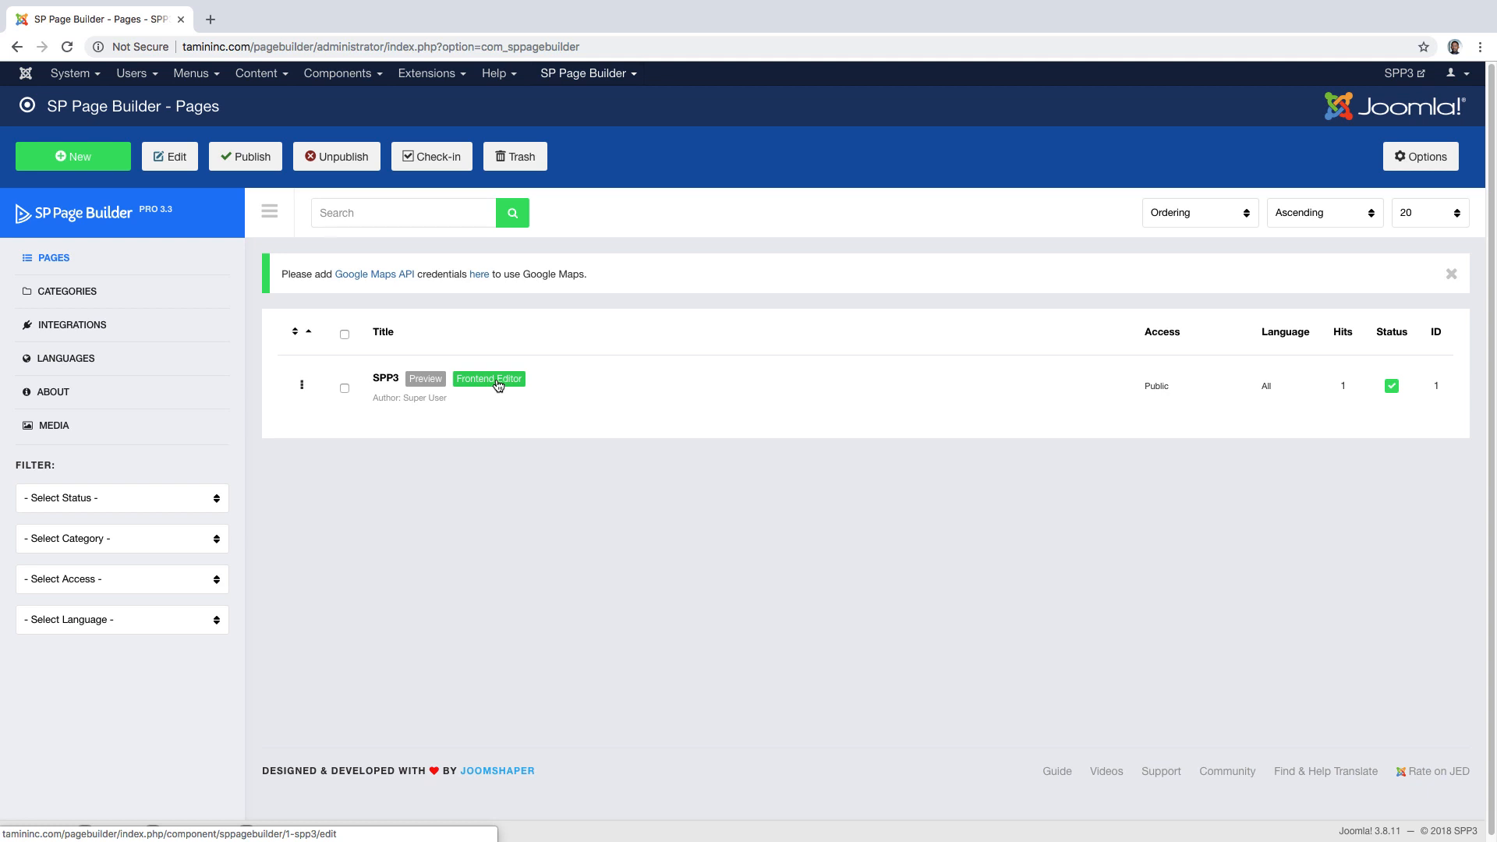
pyautogui.click(488, 377)
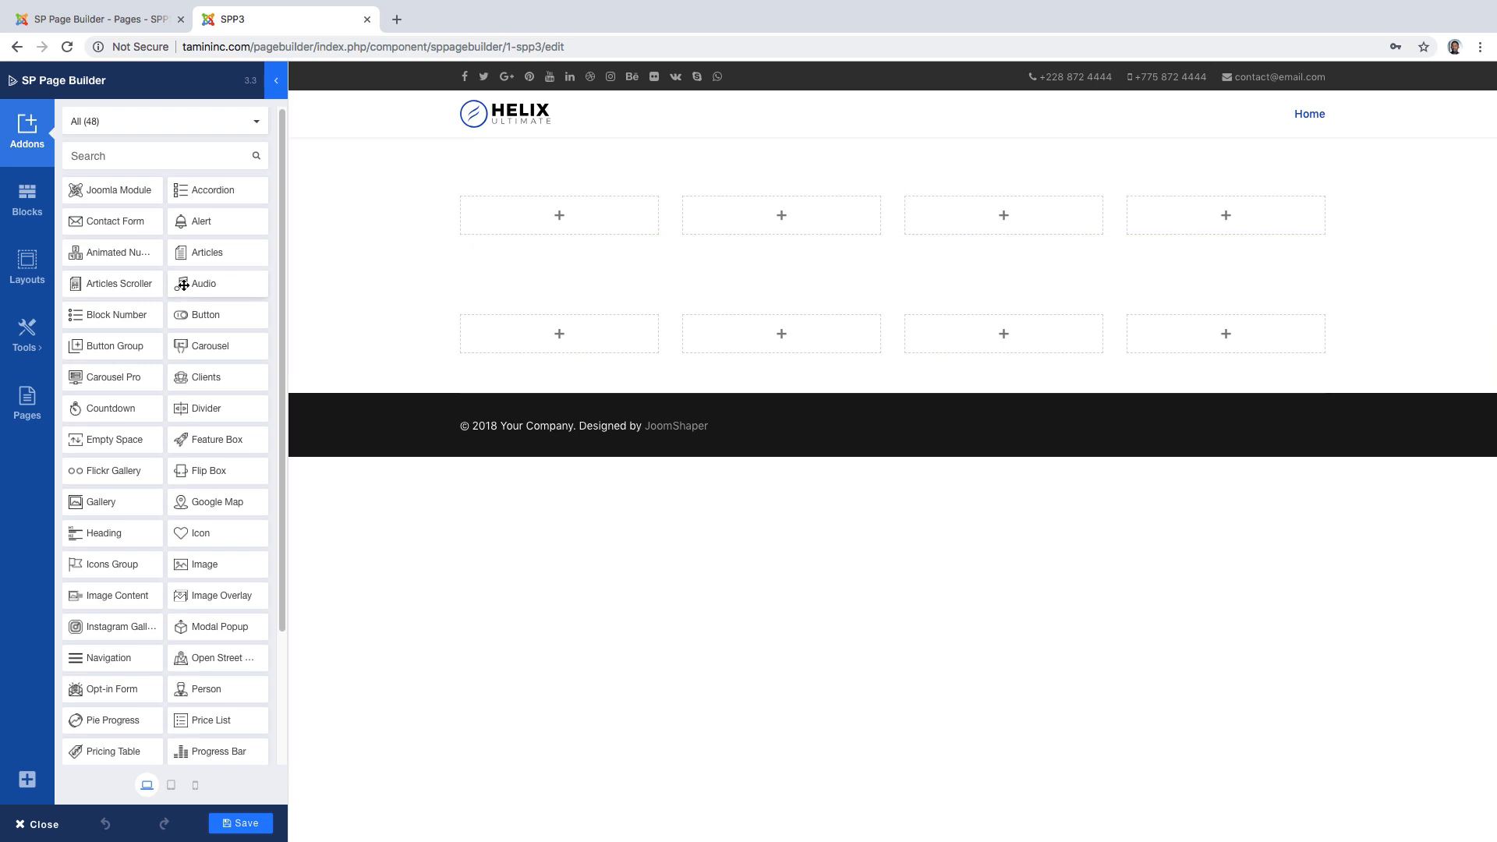
# Browse the prebuilt content blocks and ready-made layout bundles in the editor sidebar
pyautogui.scroll(-3)
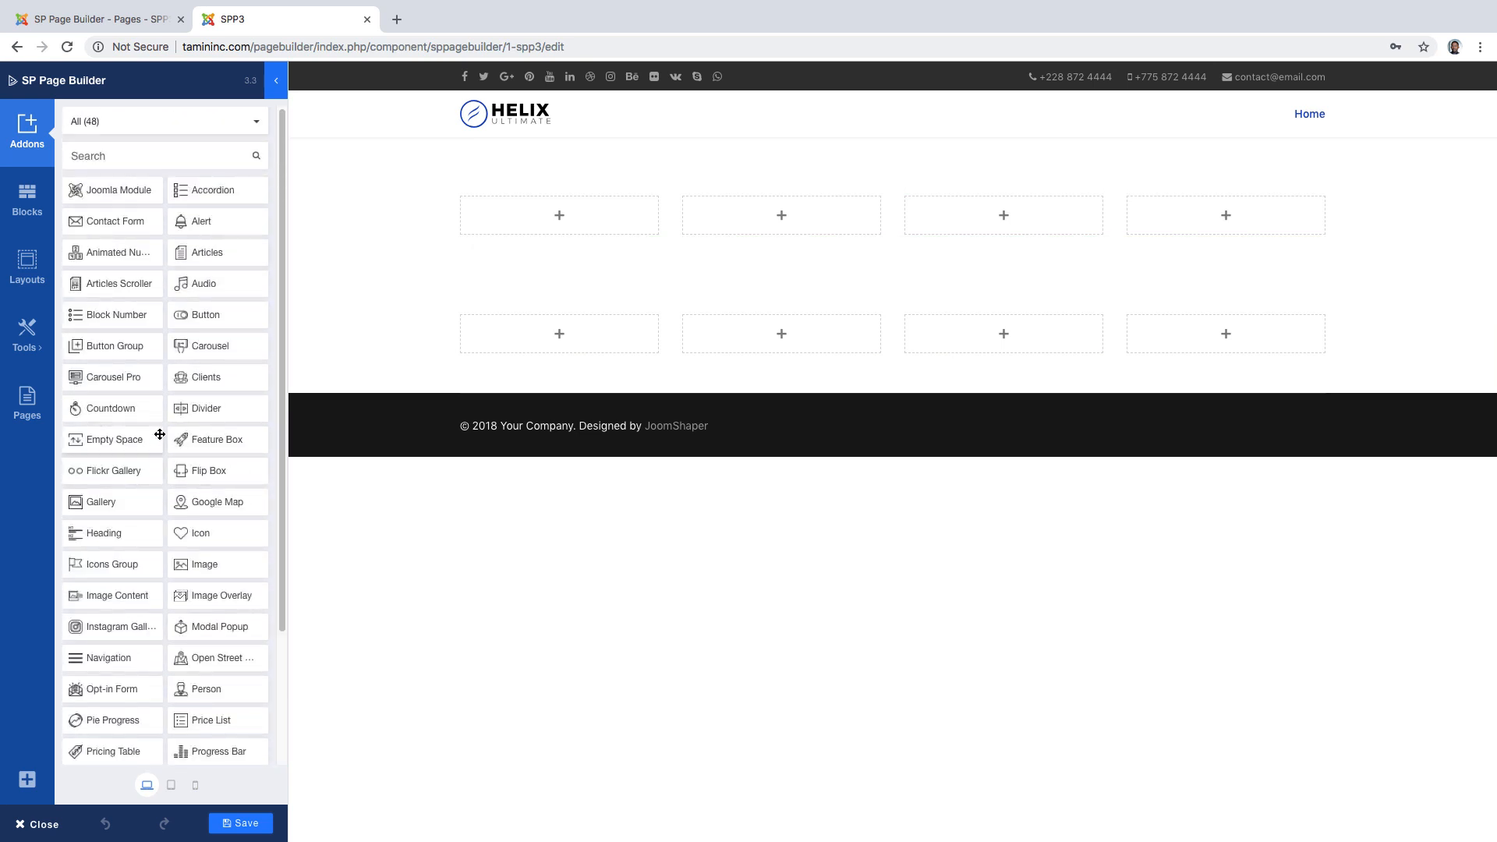
pyautogui.click(27, 198)
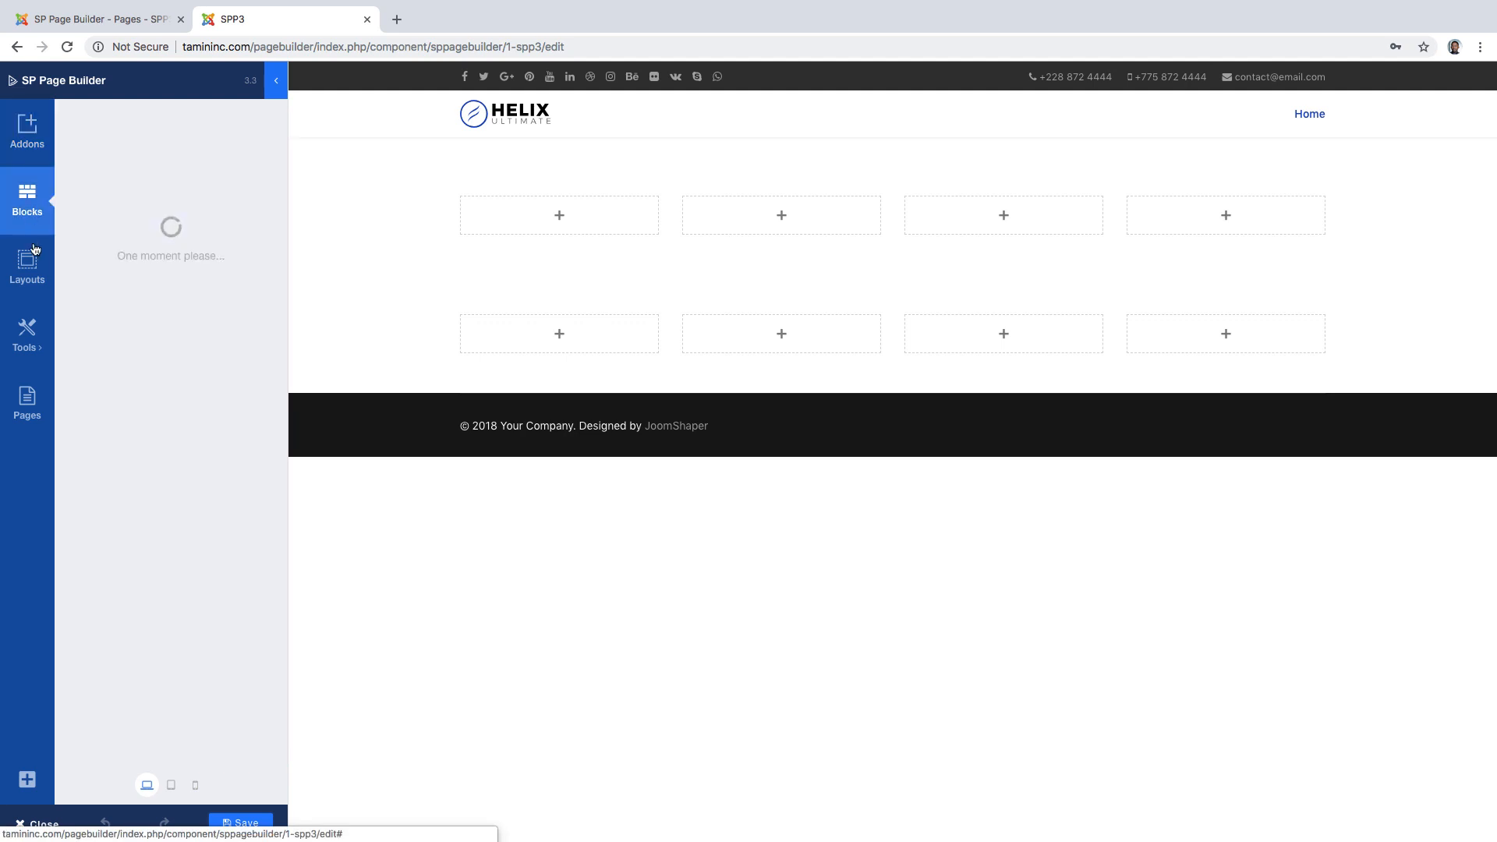
pyautogui.click(27, 266)
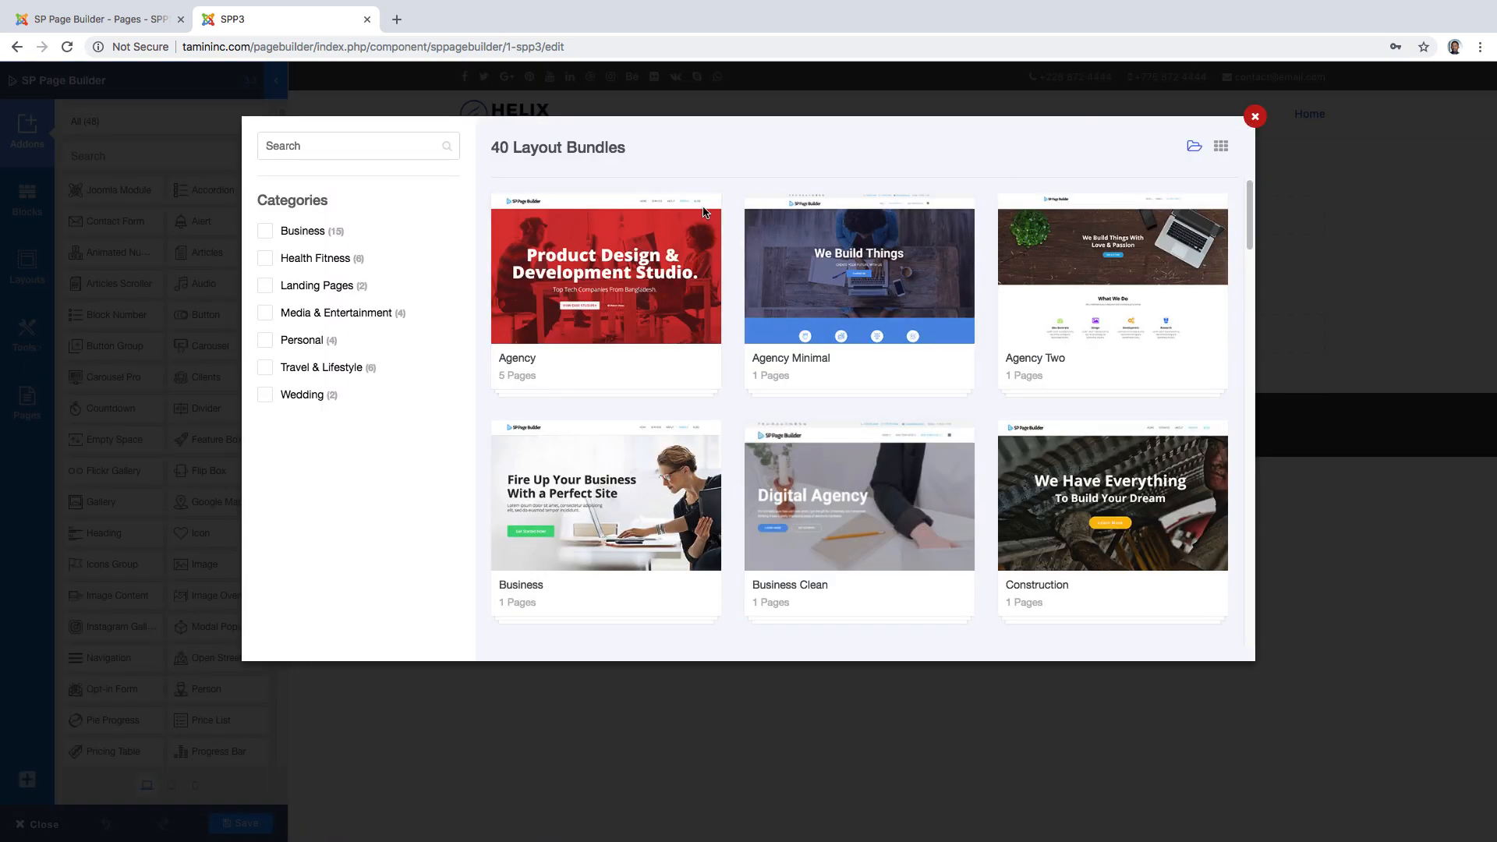
pyautogui.click(1253, 116)
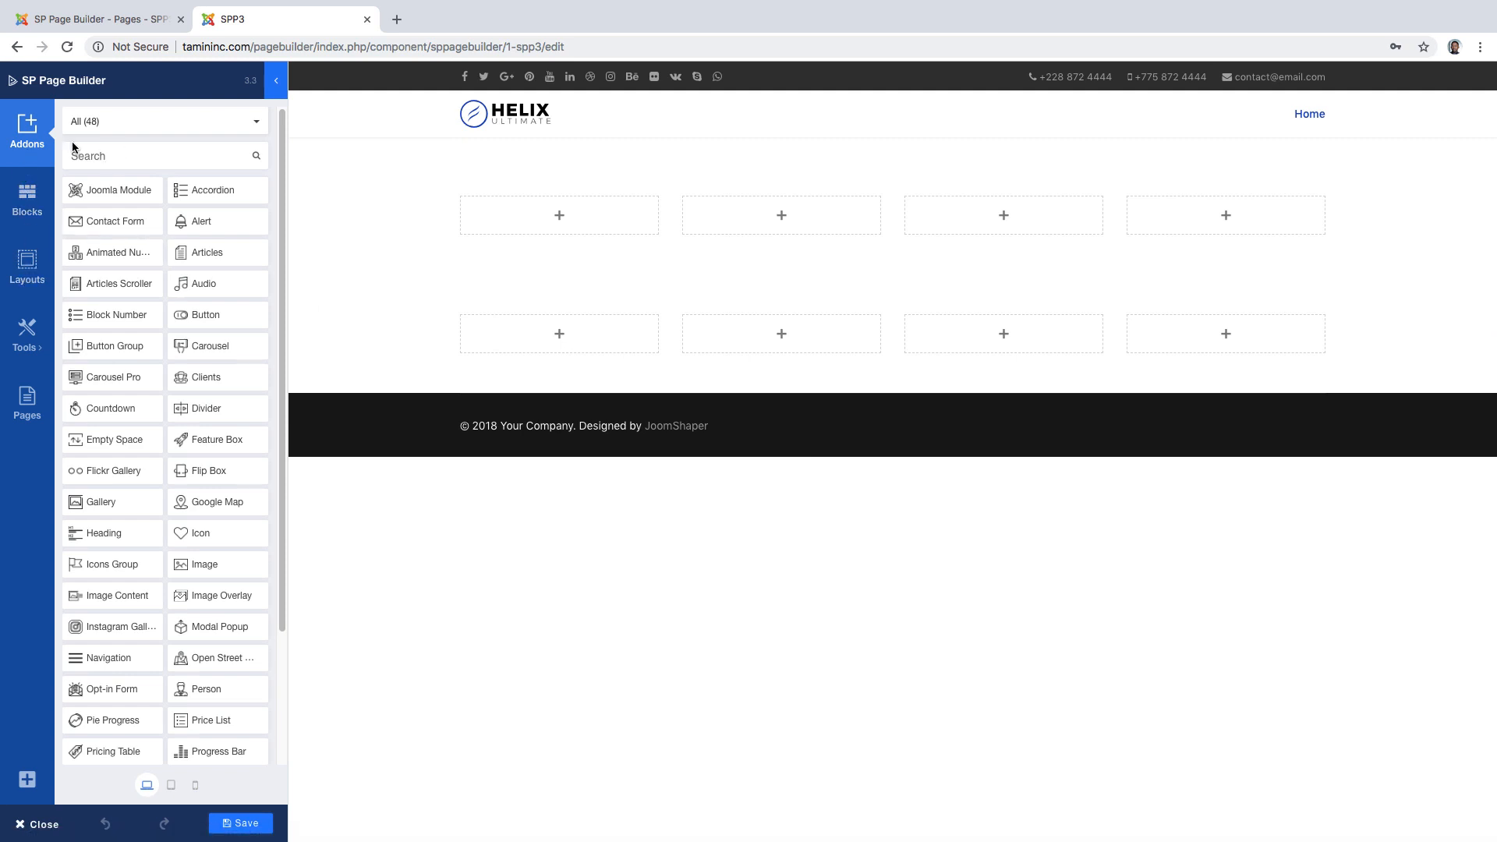
pyautogui.moveTo(184, 86)
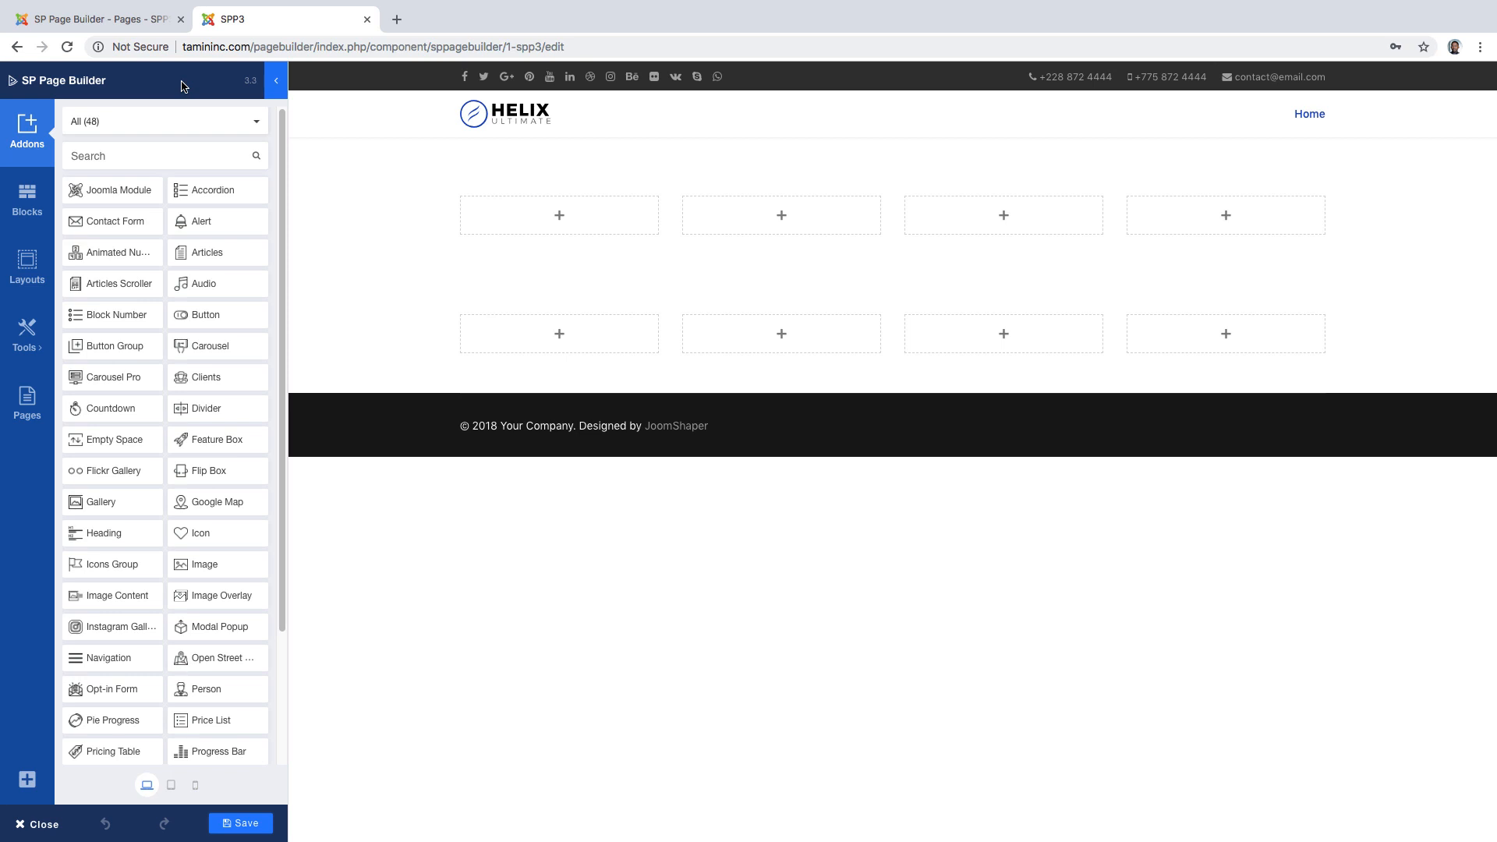
pyautogui.click(26, 198)
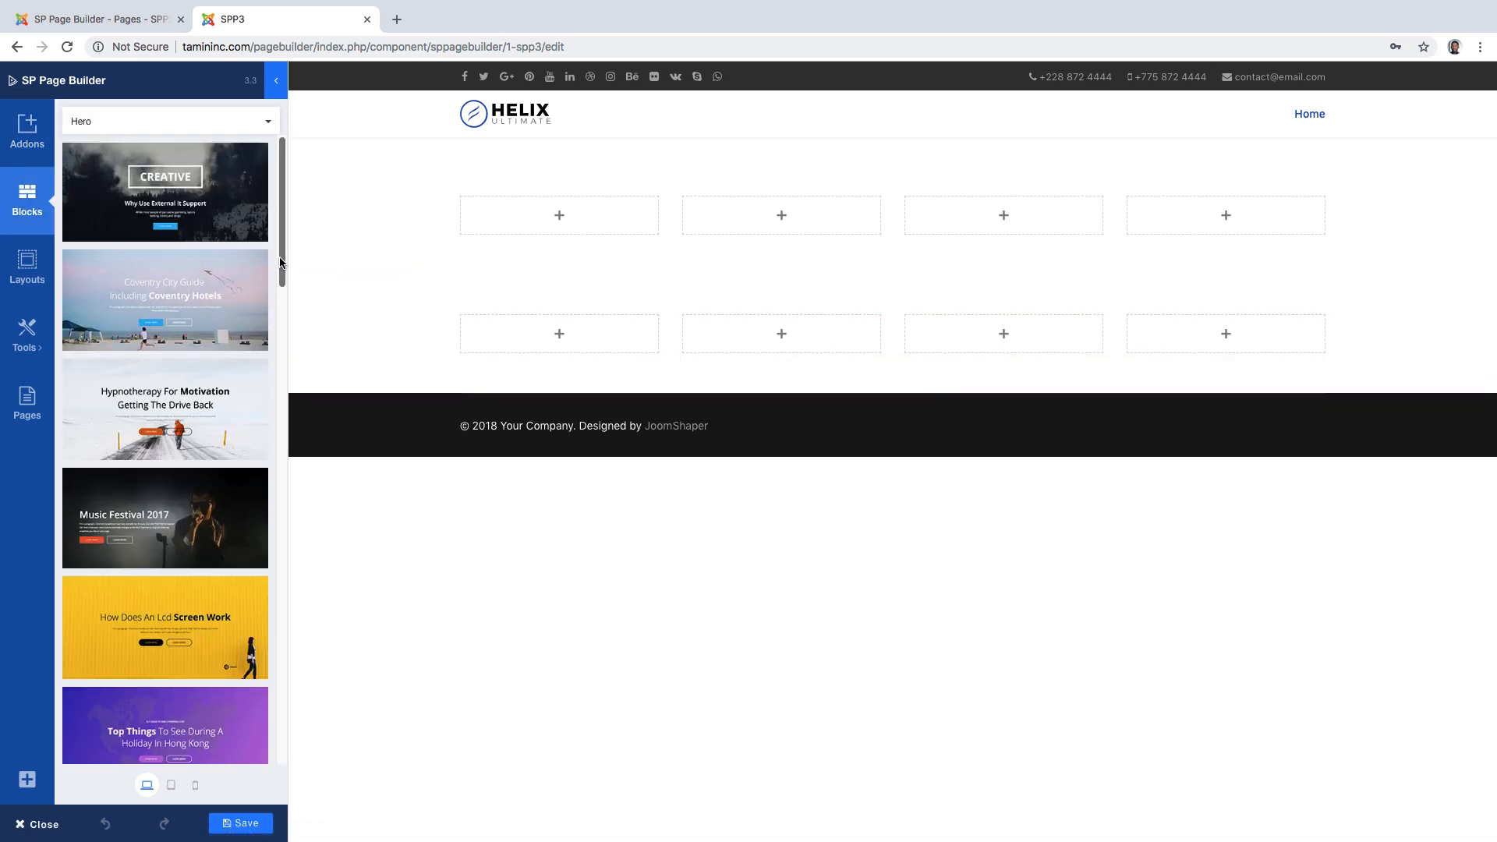
pyautogui.scroll(-3)
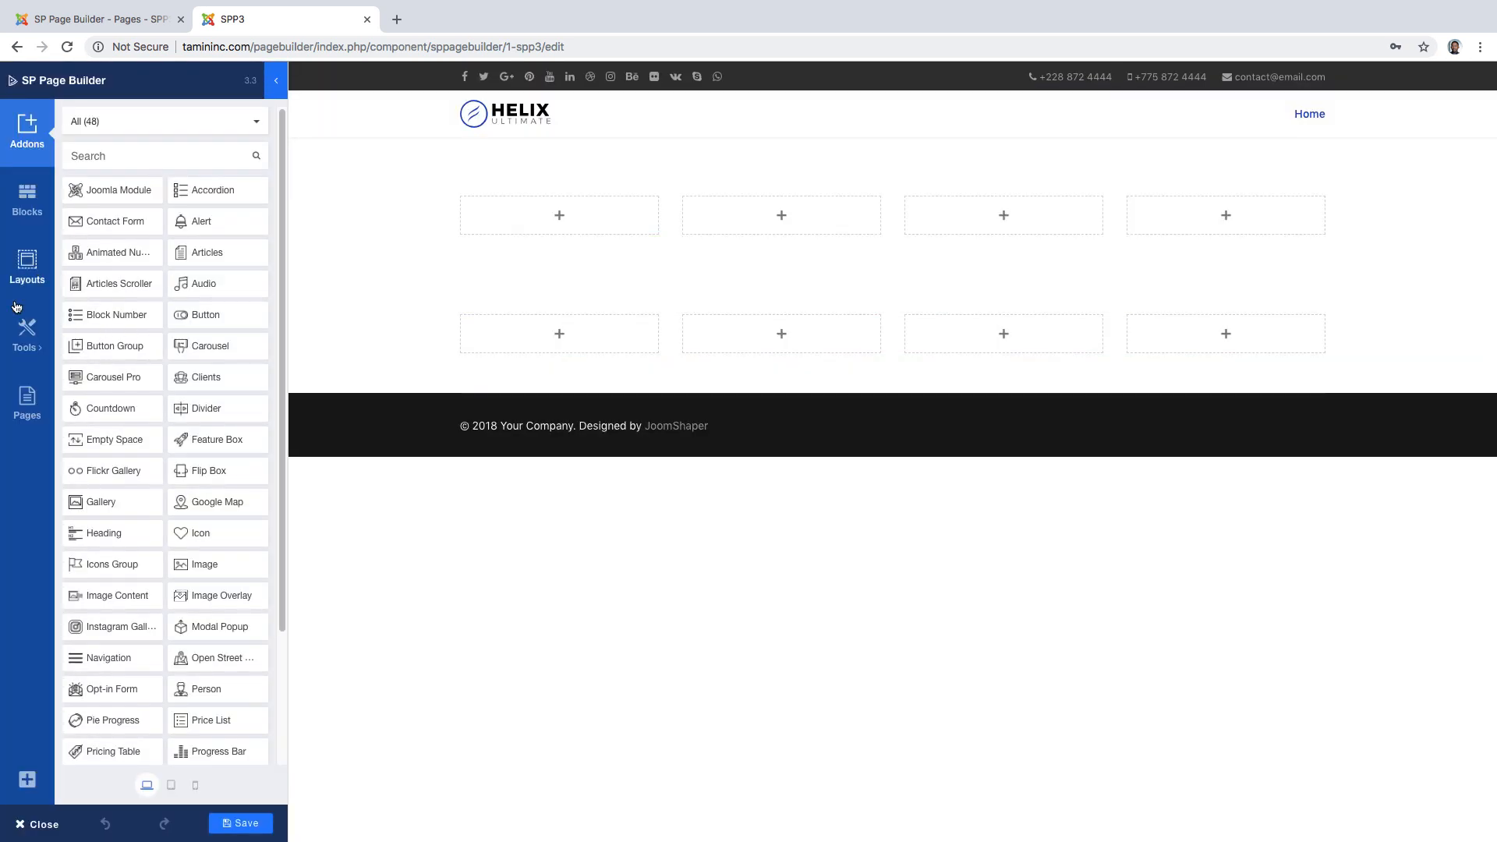
# Look through the page Tools options and show the list of saved builder pages
pyautogui.click(27, 334)
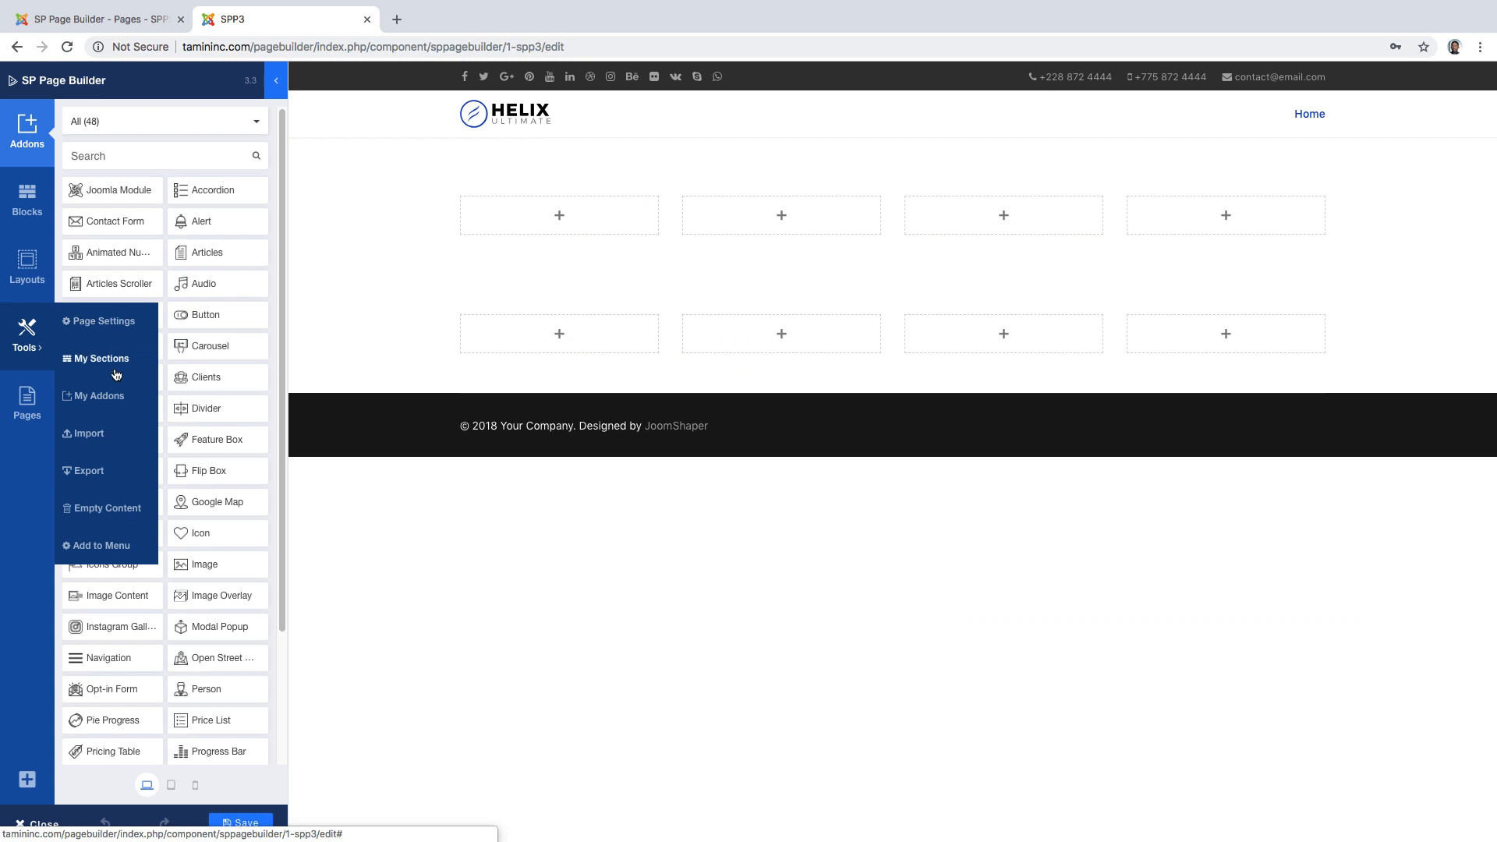
pyautogui.moveTo(109, 454)
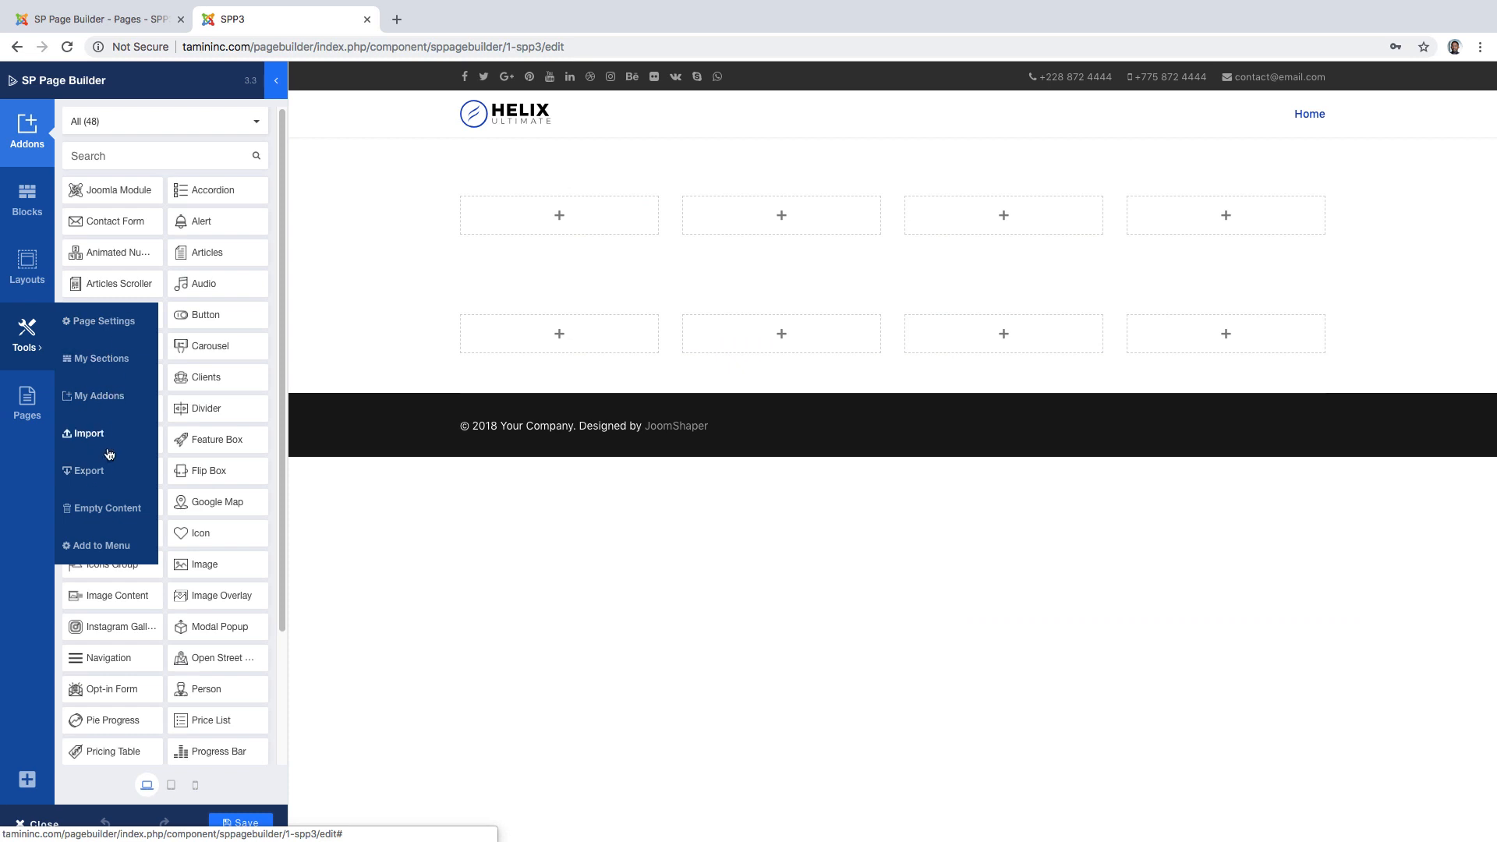
pyautogui.moveTo(121, 524)
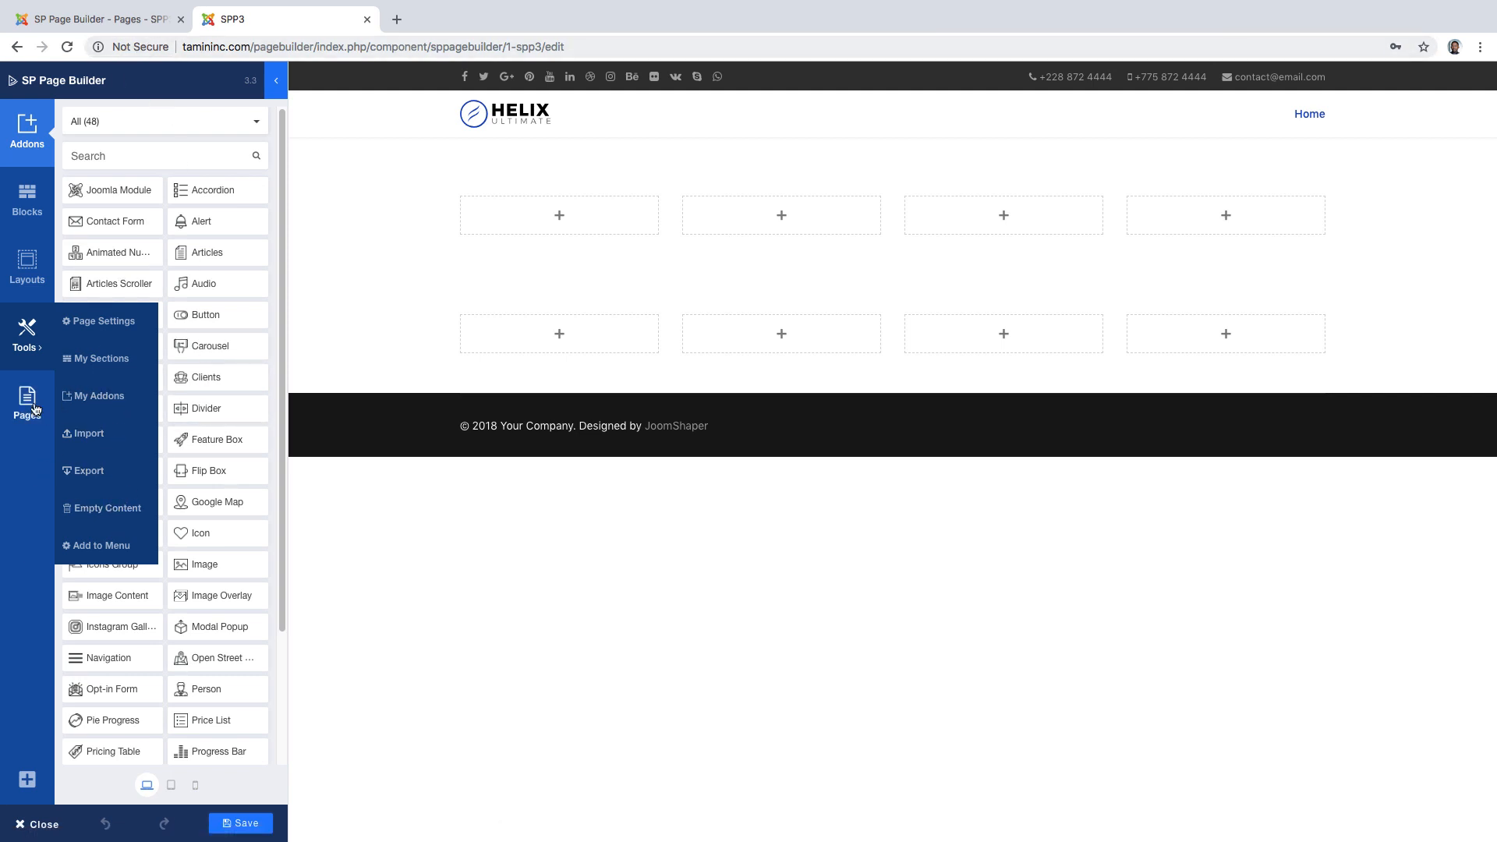
pyautogui.click(26, 400)
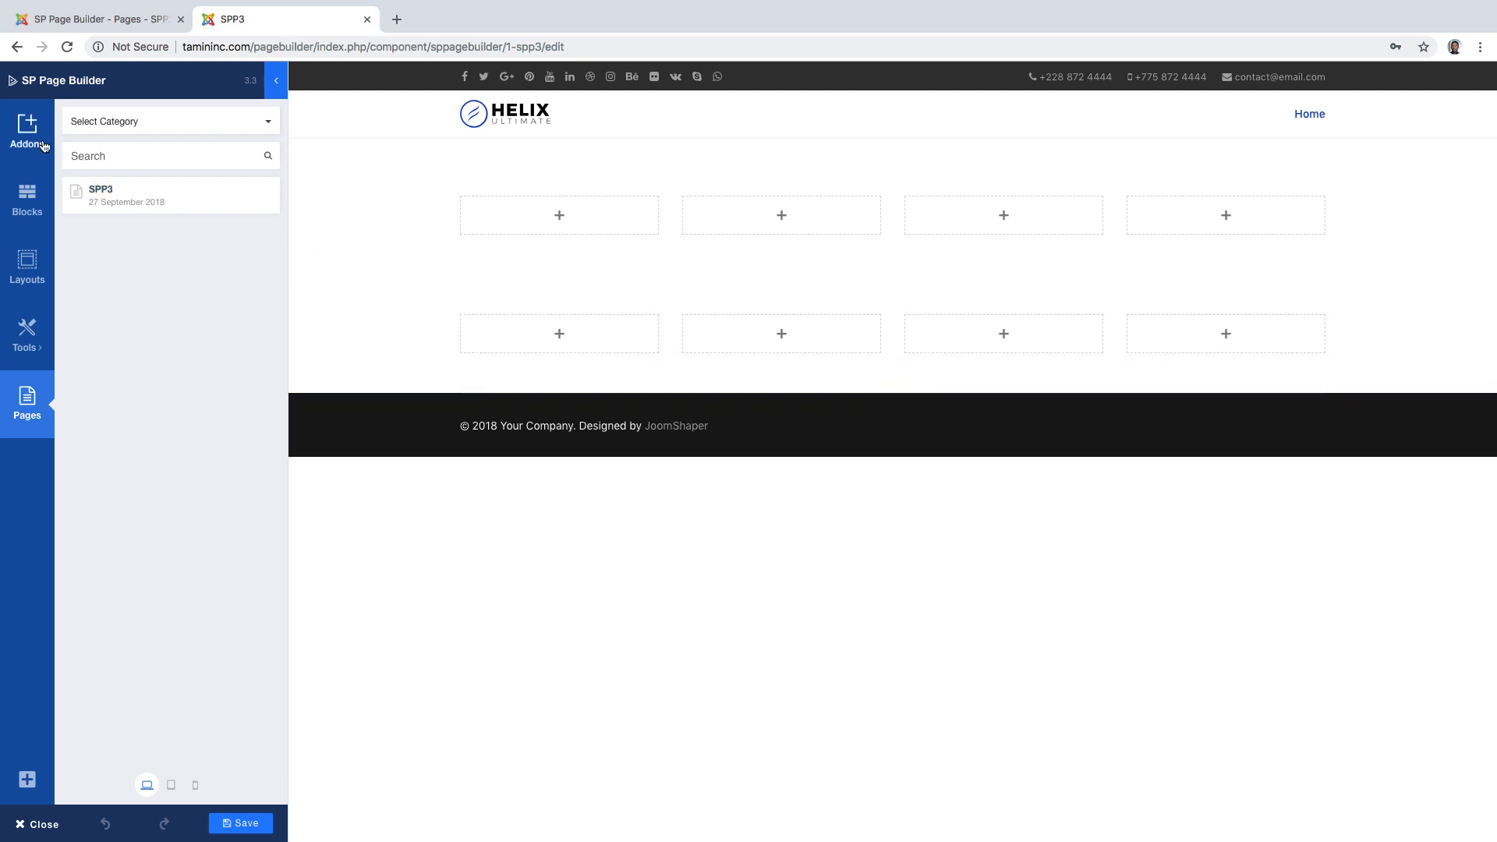
# Duplicate the four-column row and set the new third row to a 4+4+4 three-column layout
pyautogui.click(26, 129)
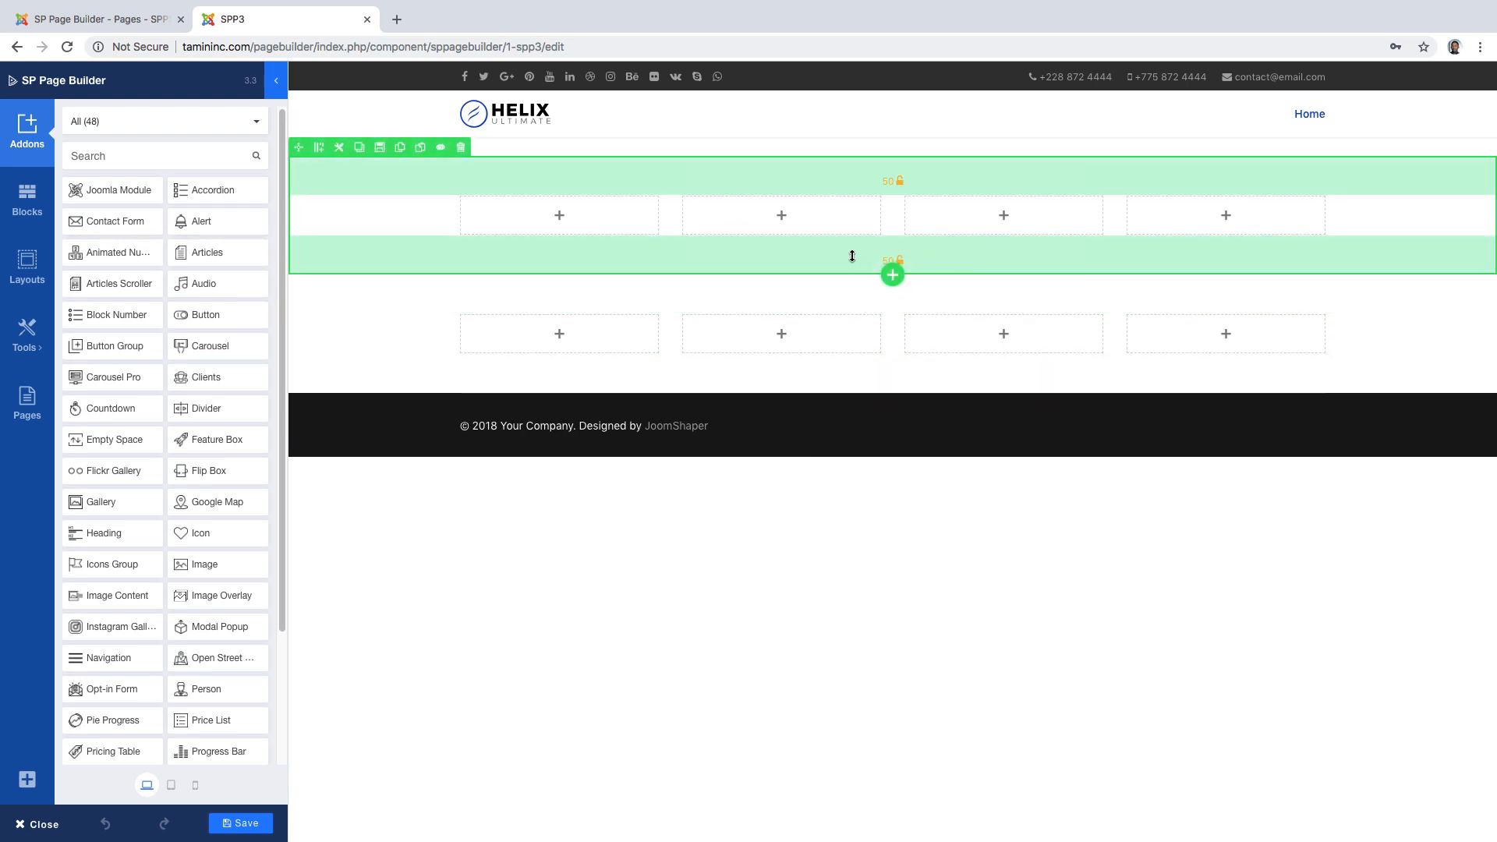
pyautogui.click(892, 276)
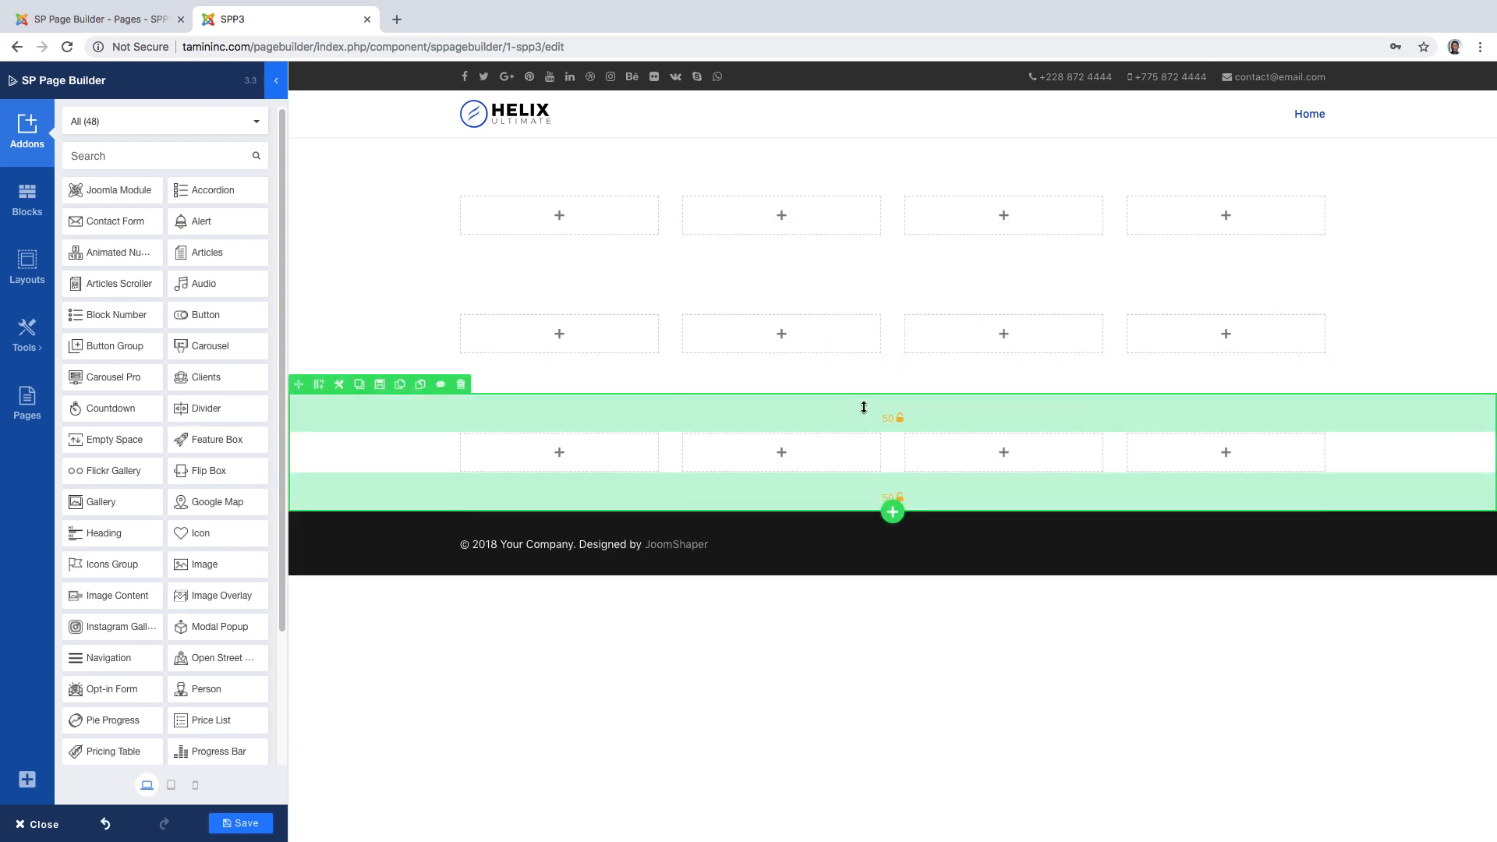
pyautogui.click(318, 384)
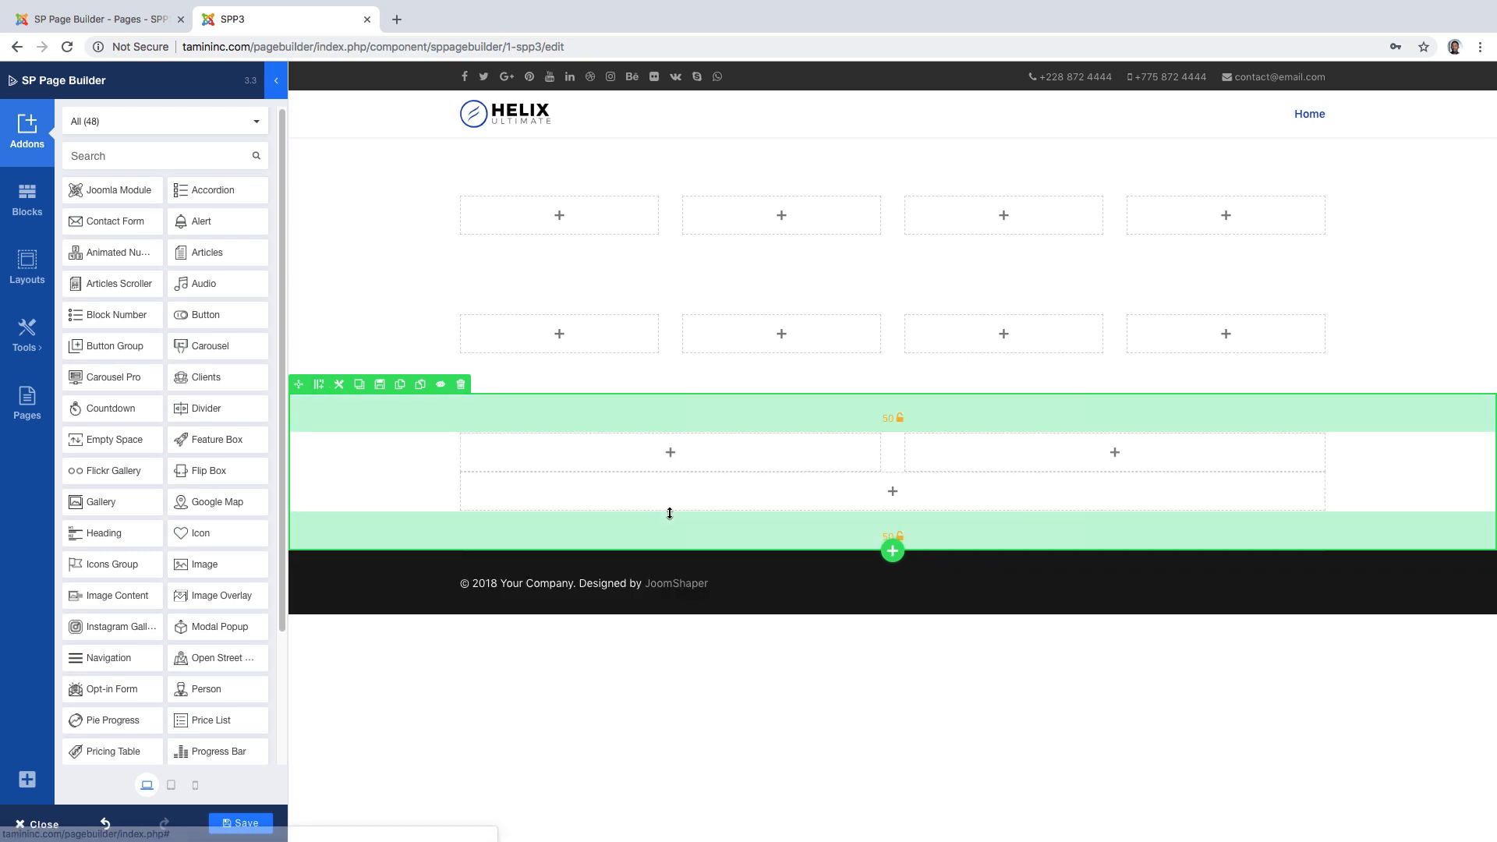
pyautogui.click(318, 383)
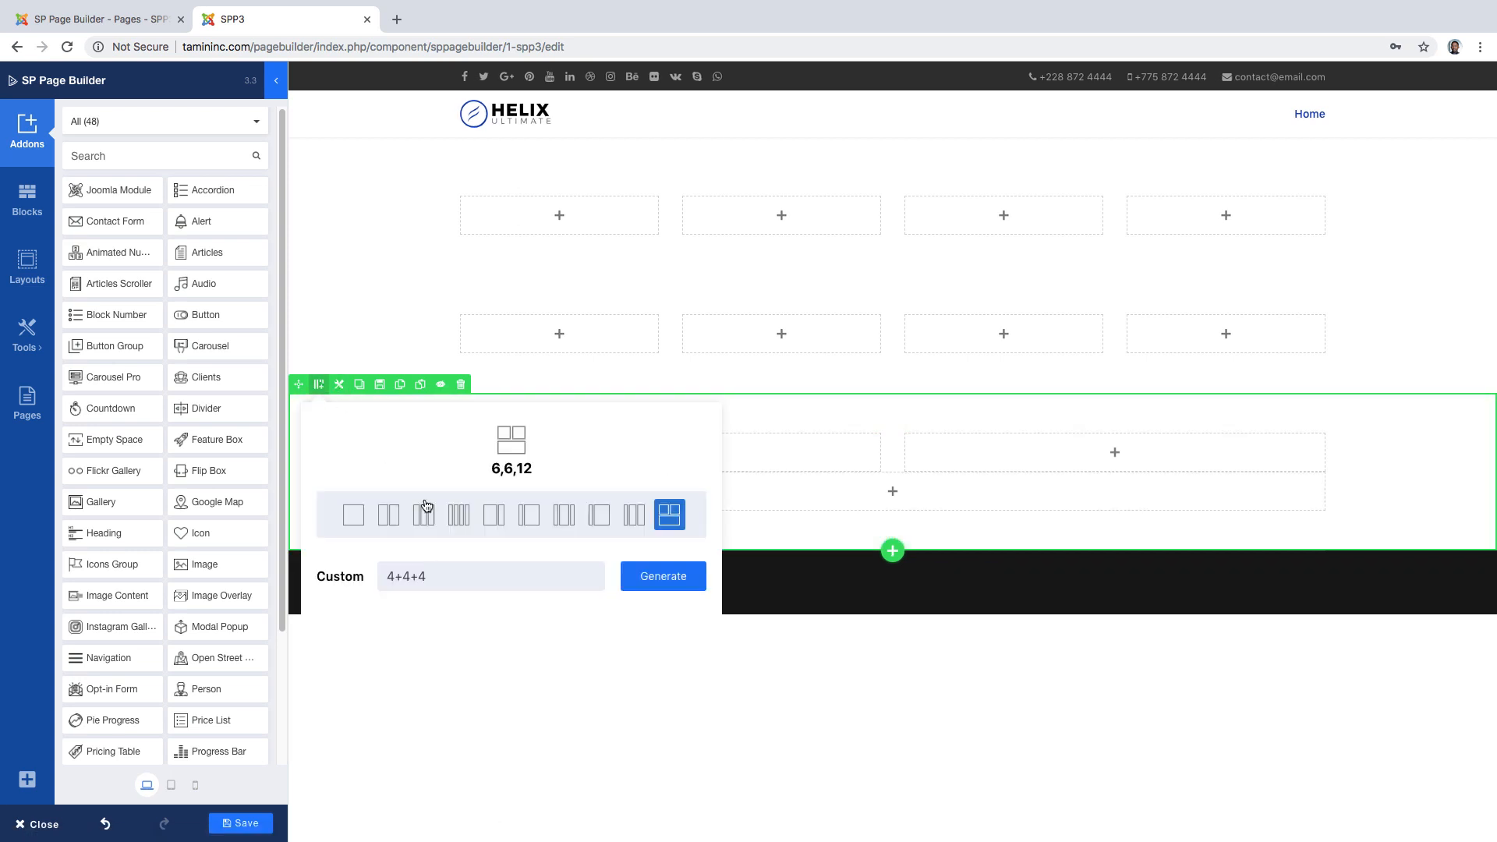
pyautogui.click(663, 576)
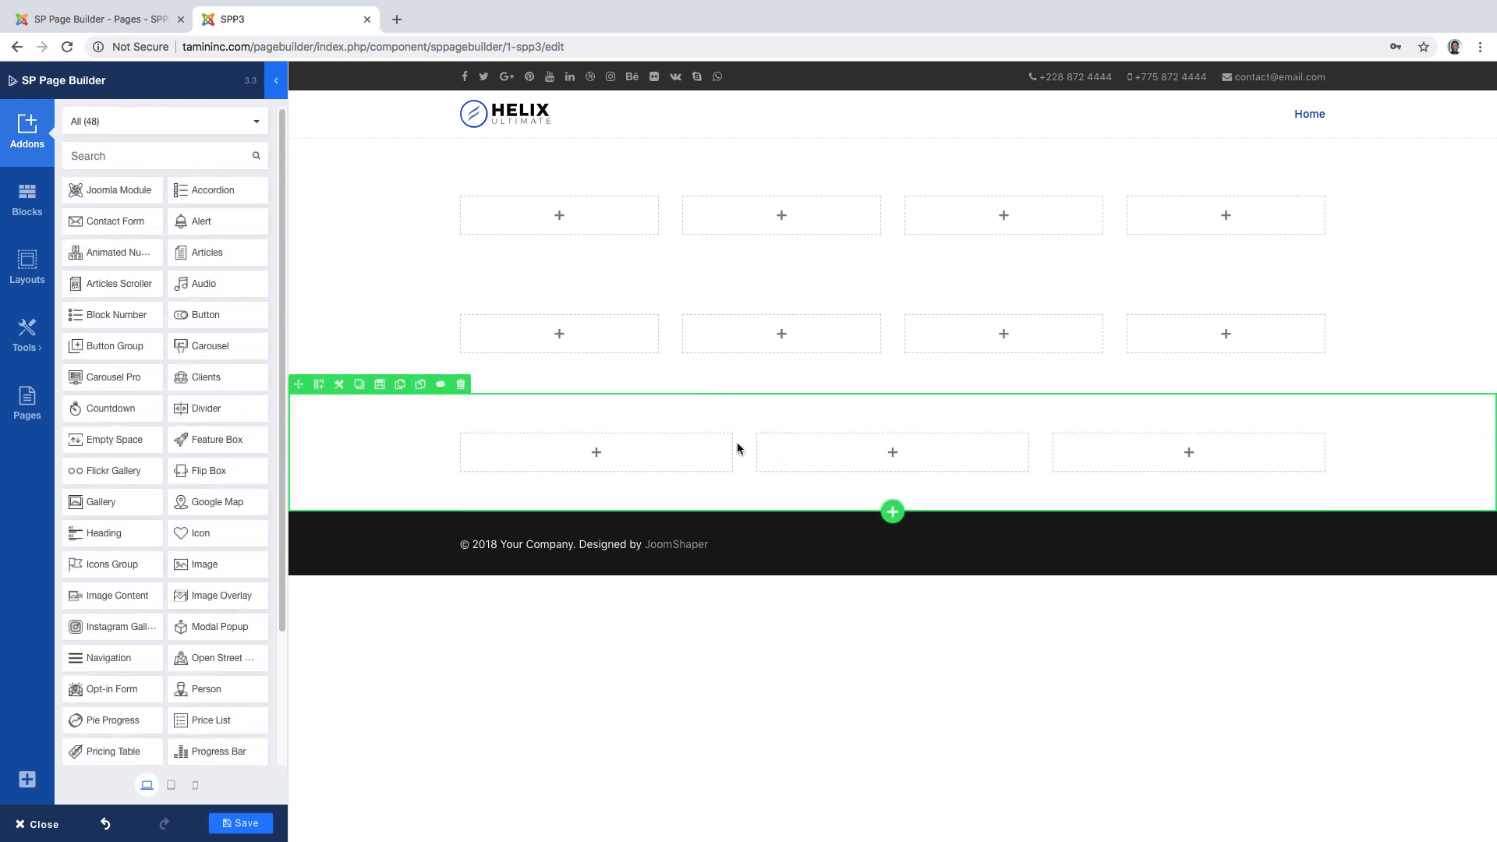
pyautogui.moveTo(908, 441)
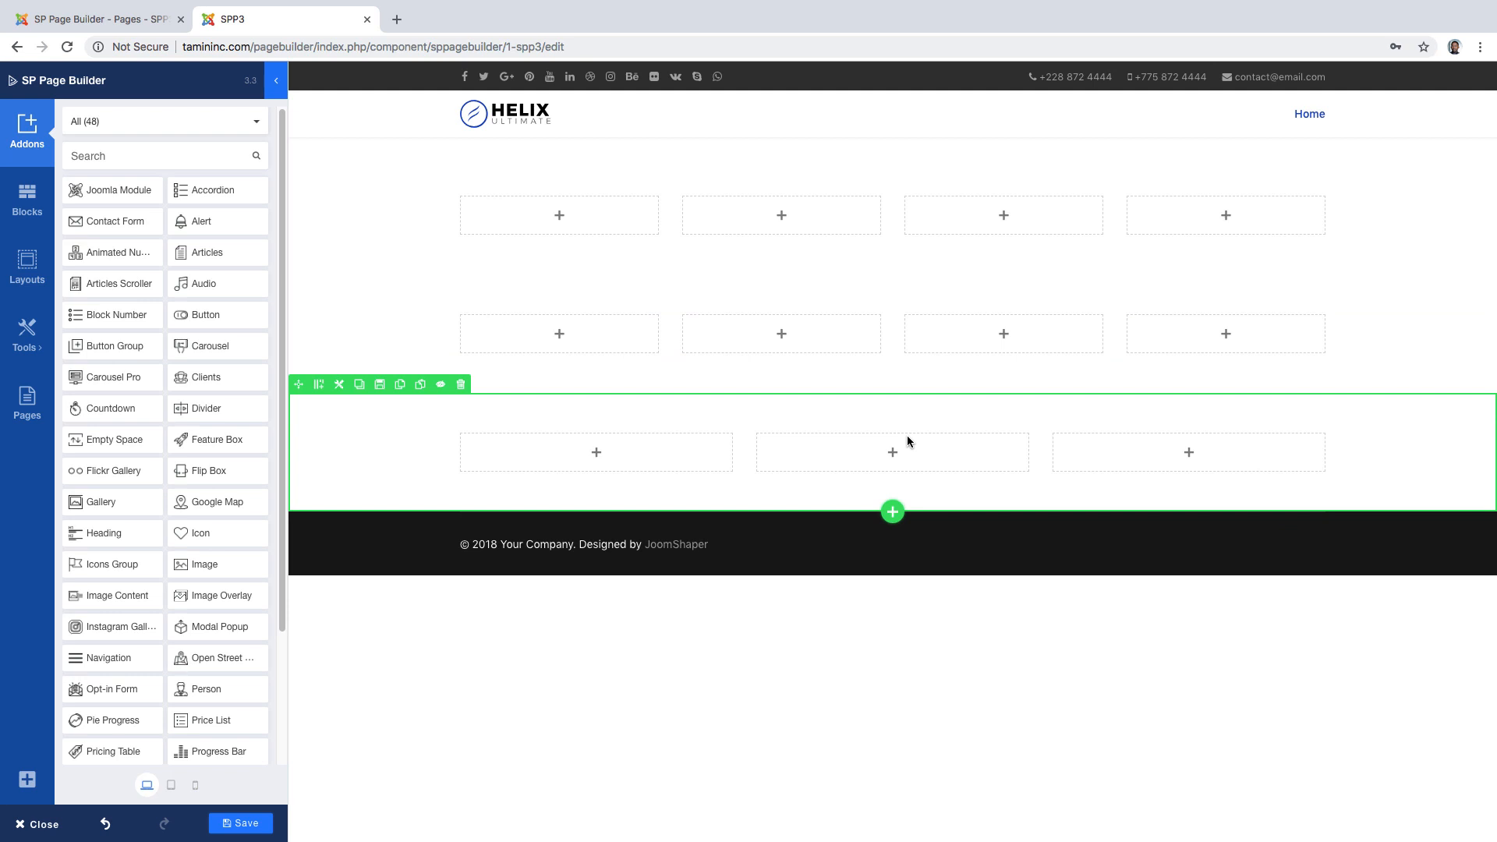